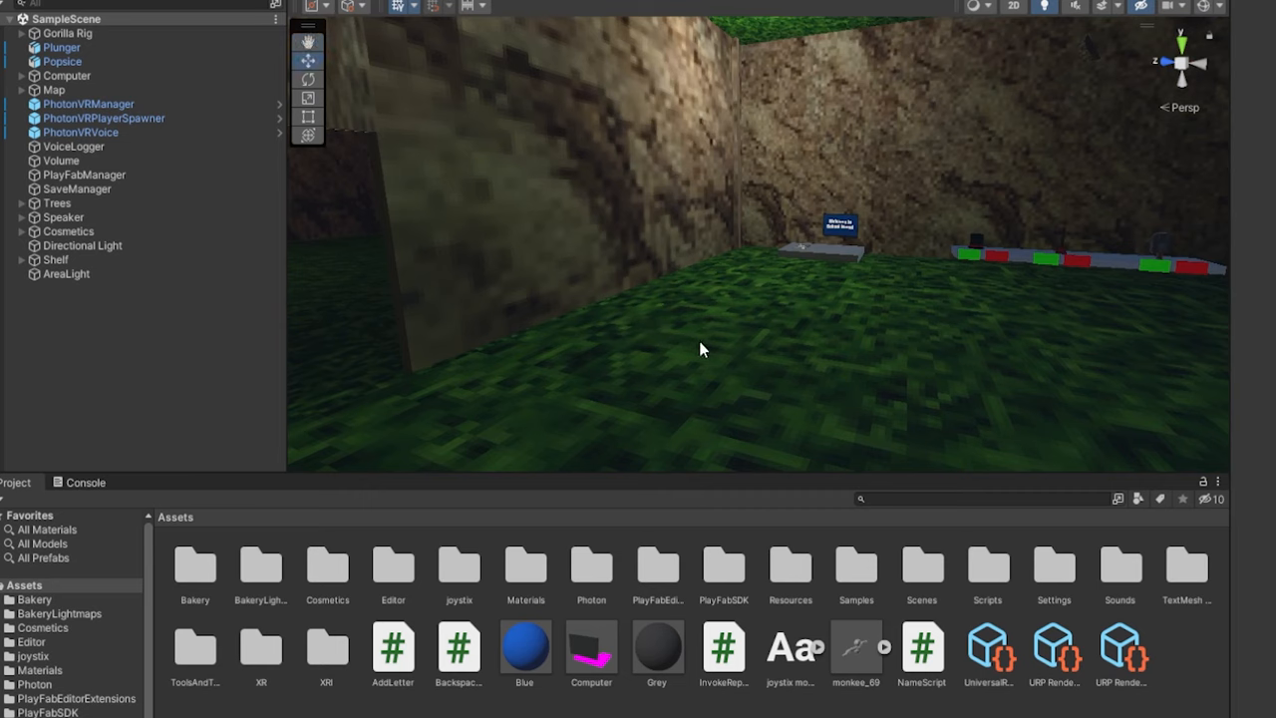
{"action": "mouse_move", "coordinate": [747, 387]}
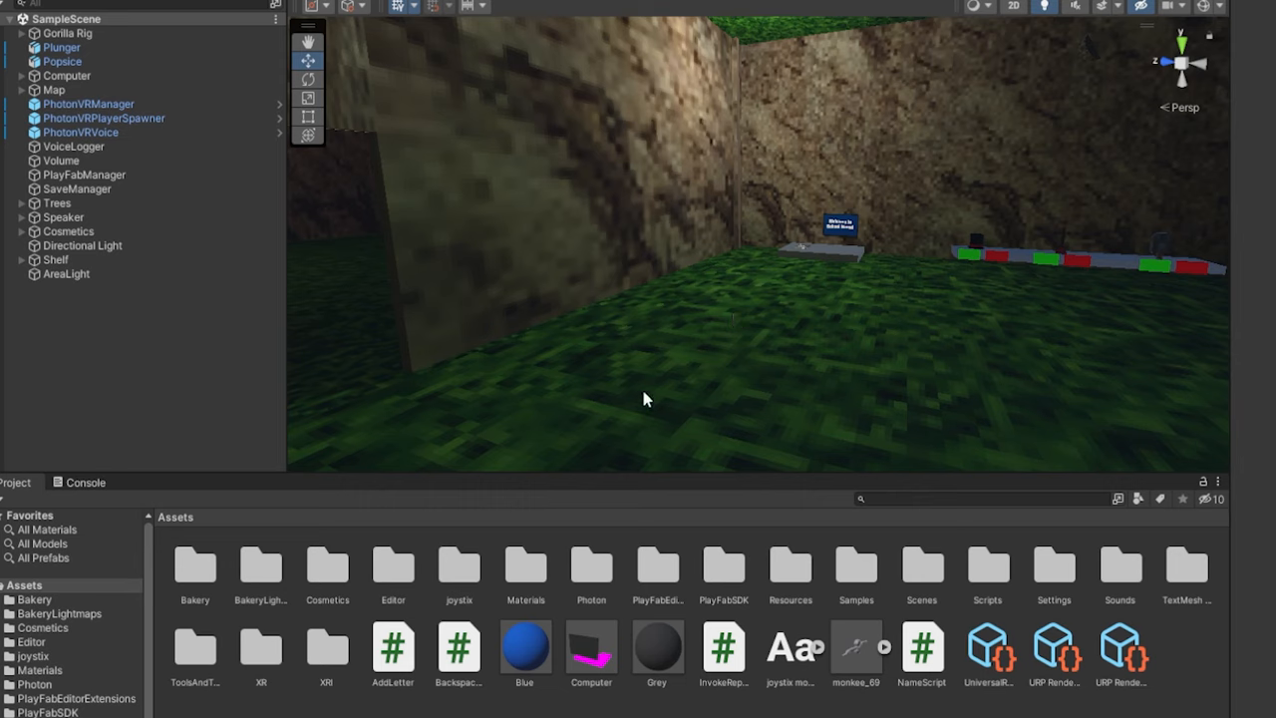
{"action": "mouse_move", "coordinate": [768, 297]}
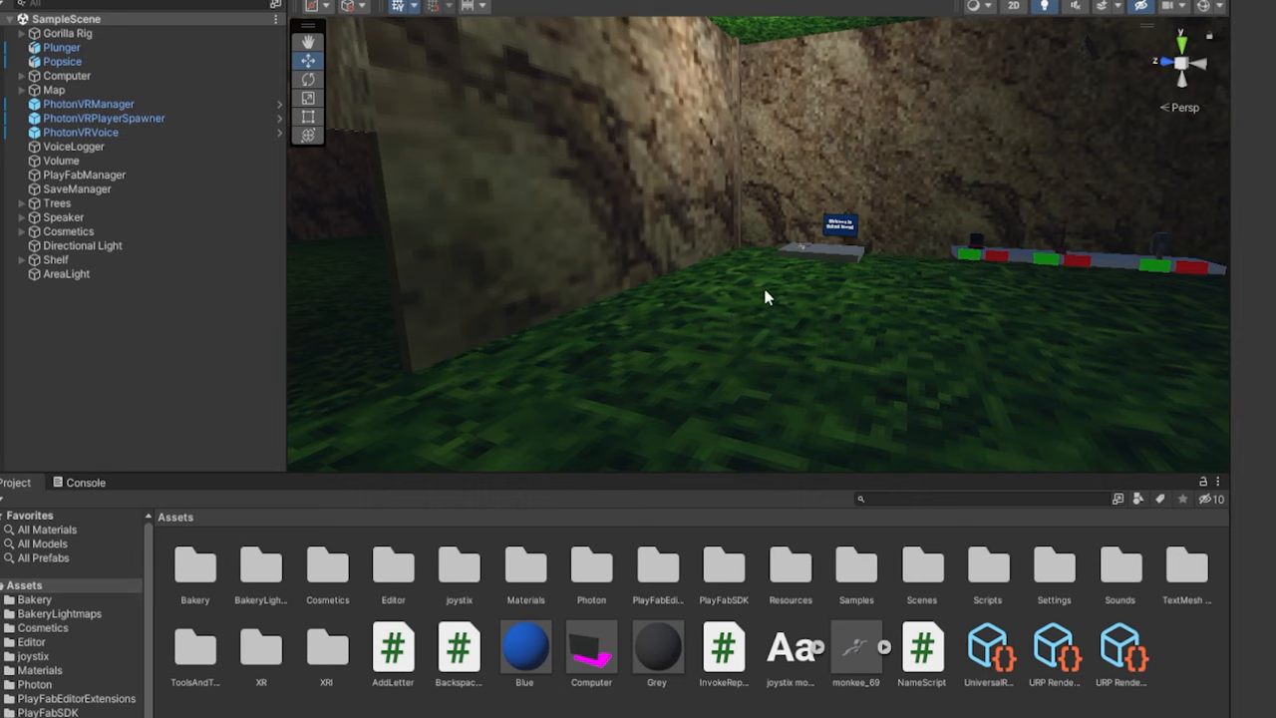
{"action": "mouse_move", "coordinate": [195, 489]}
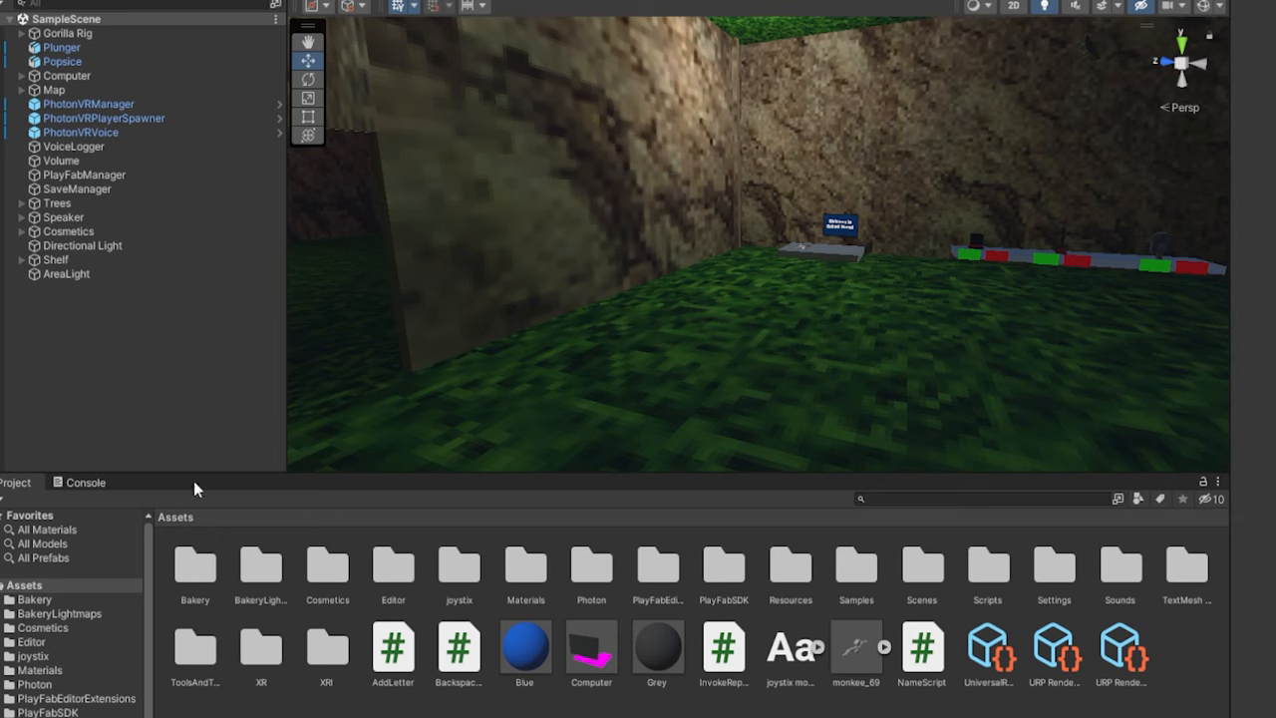
{"action": "mouse_move", "coordinate": [293, 523]}
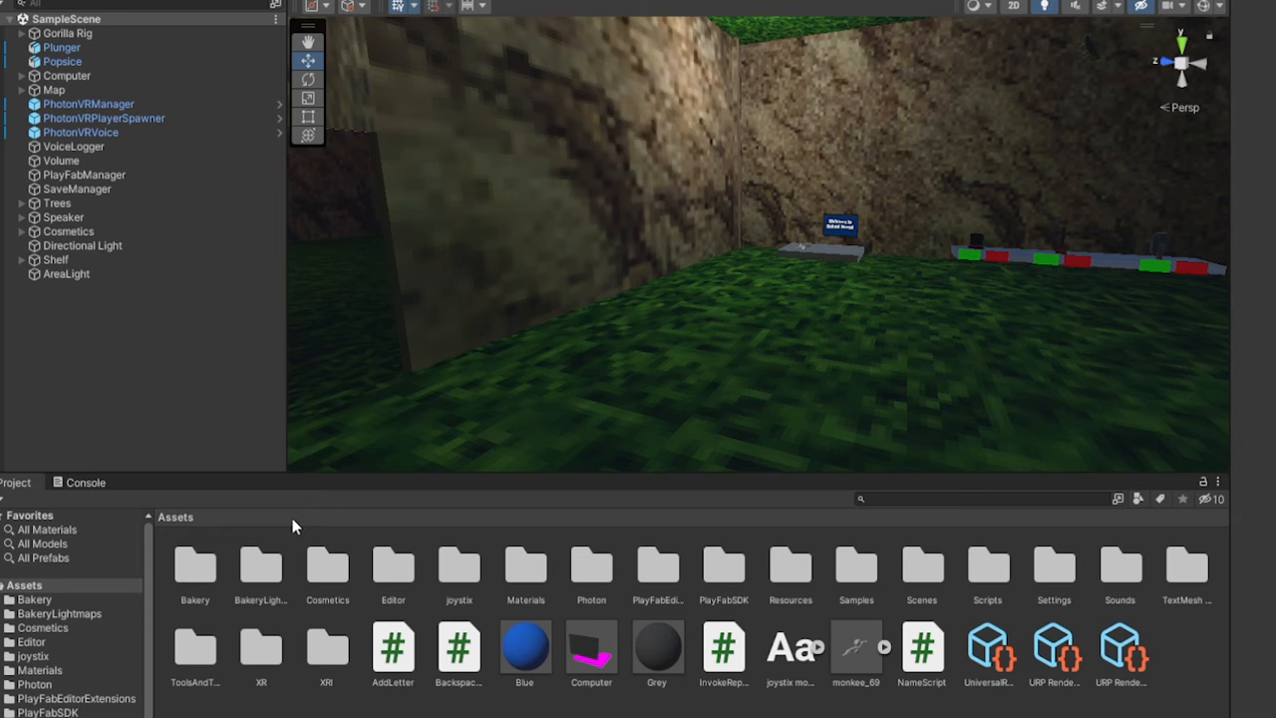
{"action": "mouse_move", "coordinate": [713, 357]}
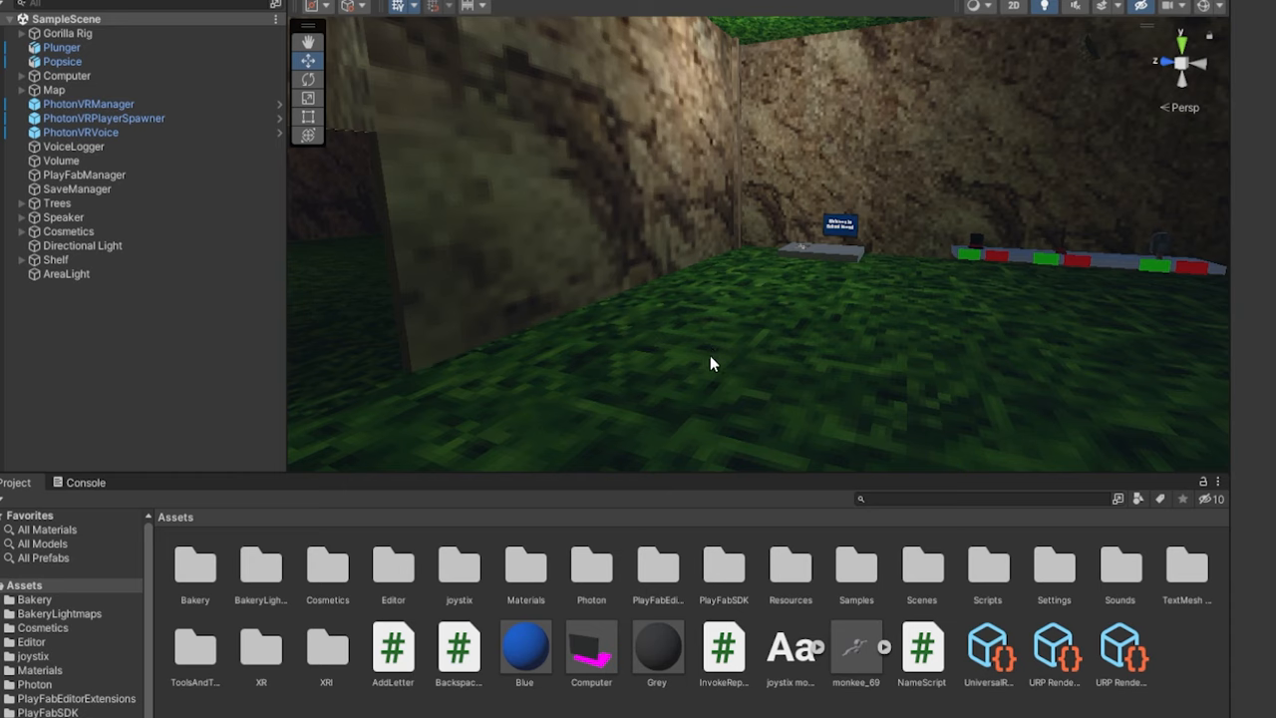
{"action": "mouse_move", "coordinate": [568, 378]}
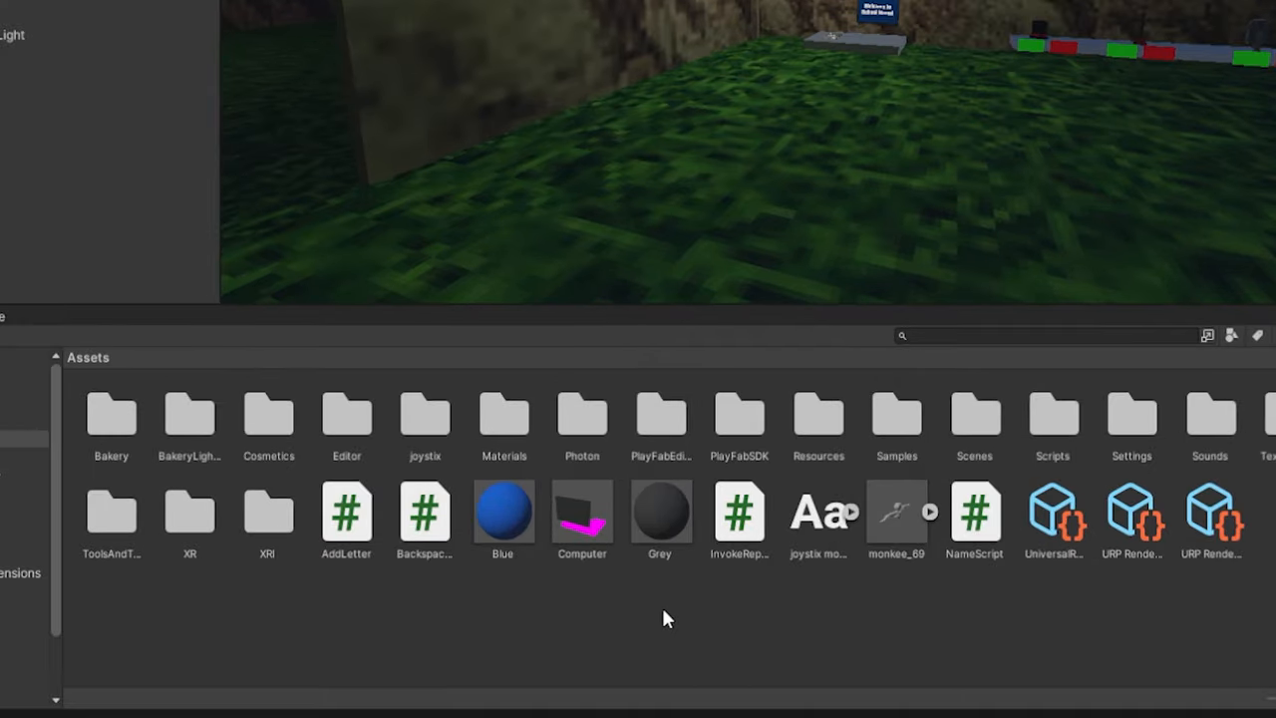
- Import the color custom package (Blue, Green, Red, ColorScript and Color prefab) and enter Scripts
{"action": "right_click", "coordinate": [666, 618]}
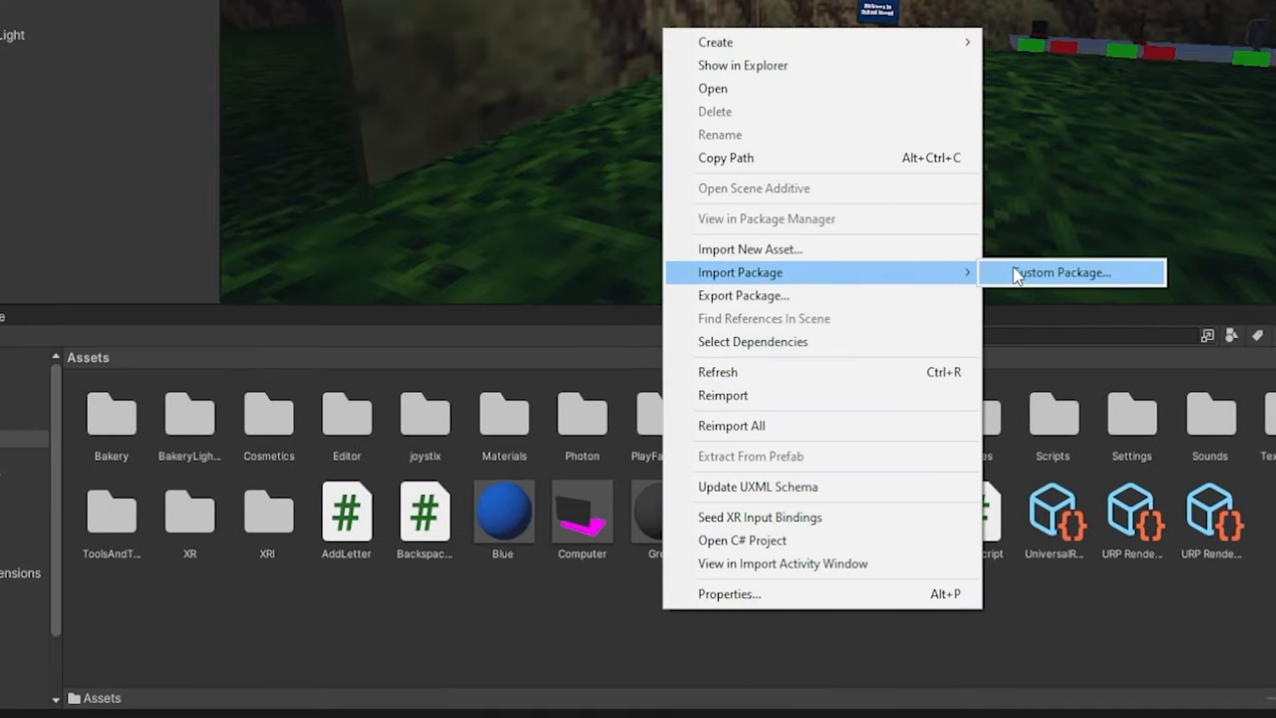
{"action": "left_click", "coordinate": [1060, 271]}
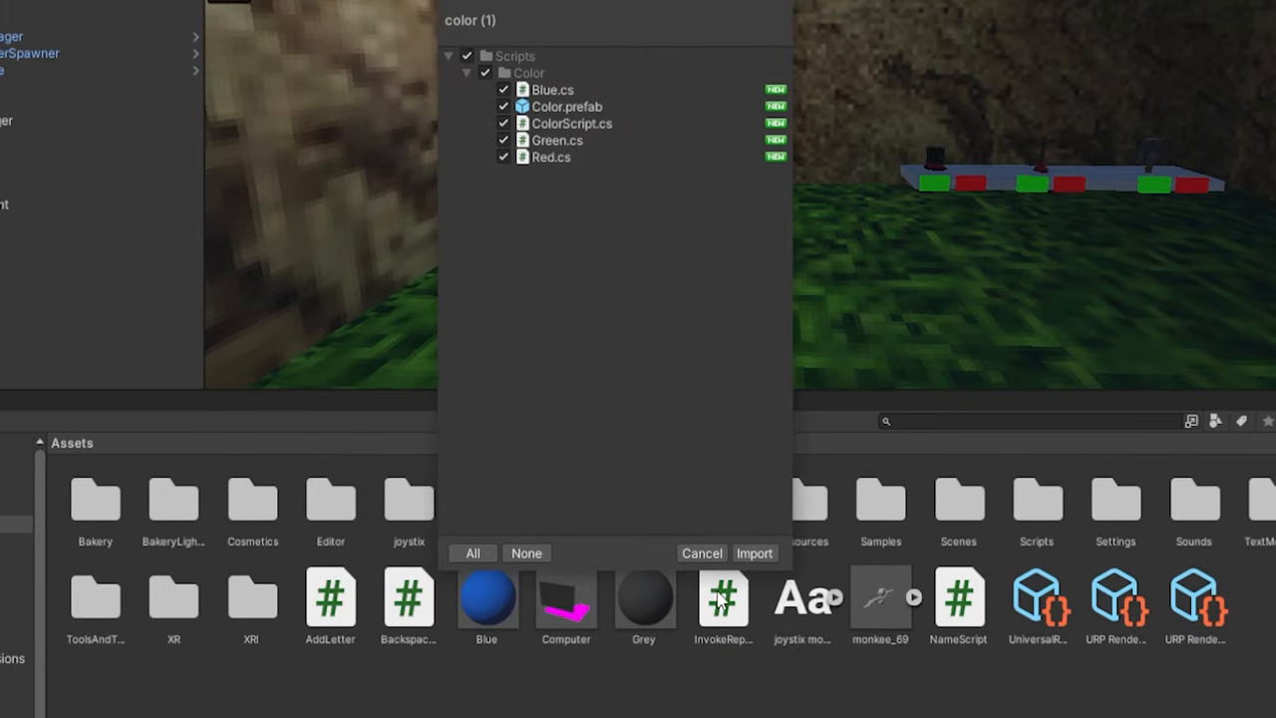
{"action": "left_click", "coordinate": [753, 554]}
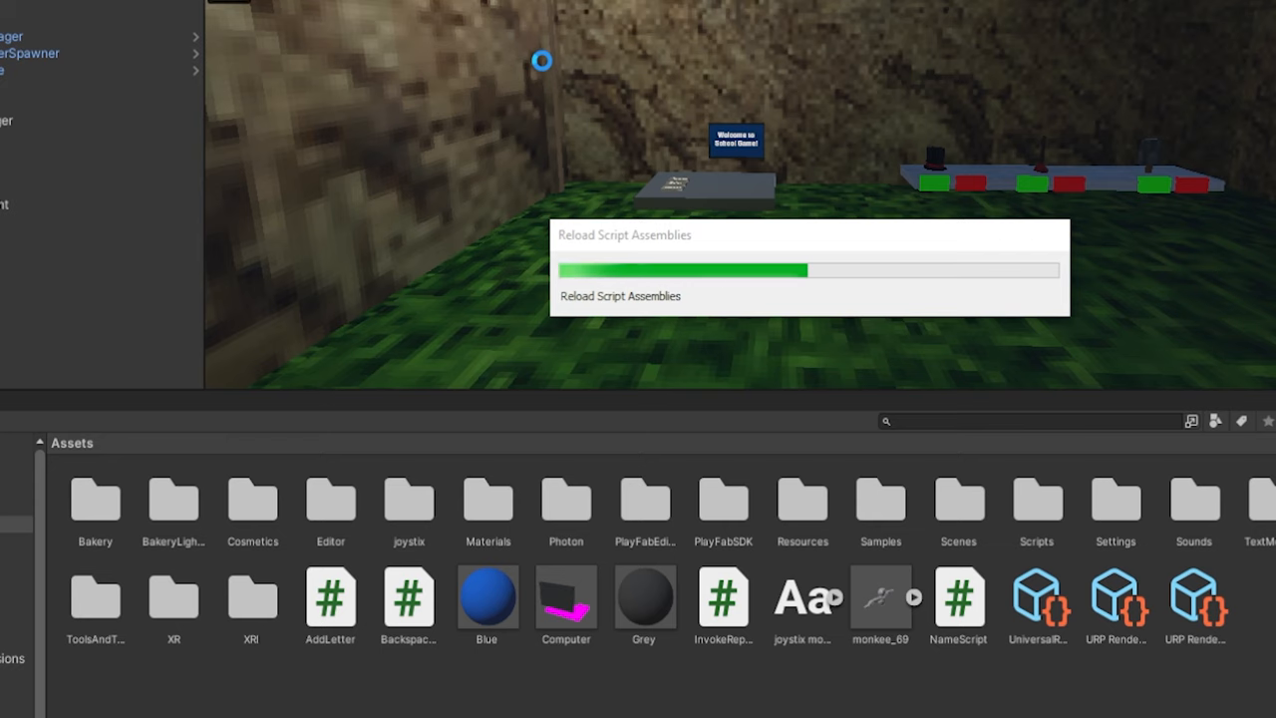
{"action": "double_click", "coordinate": [1036, 499]}
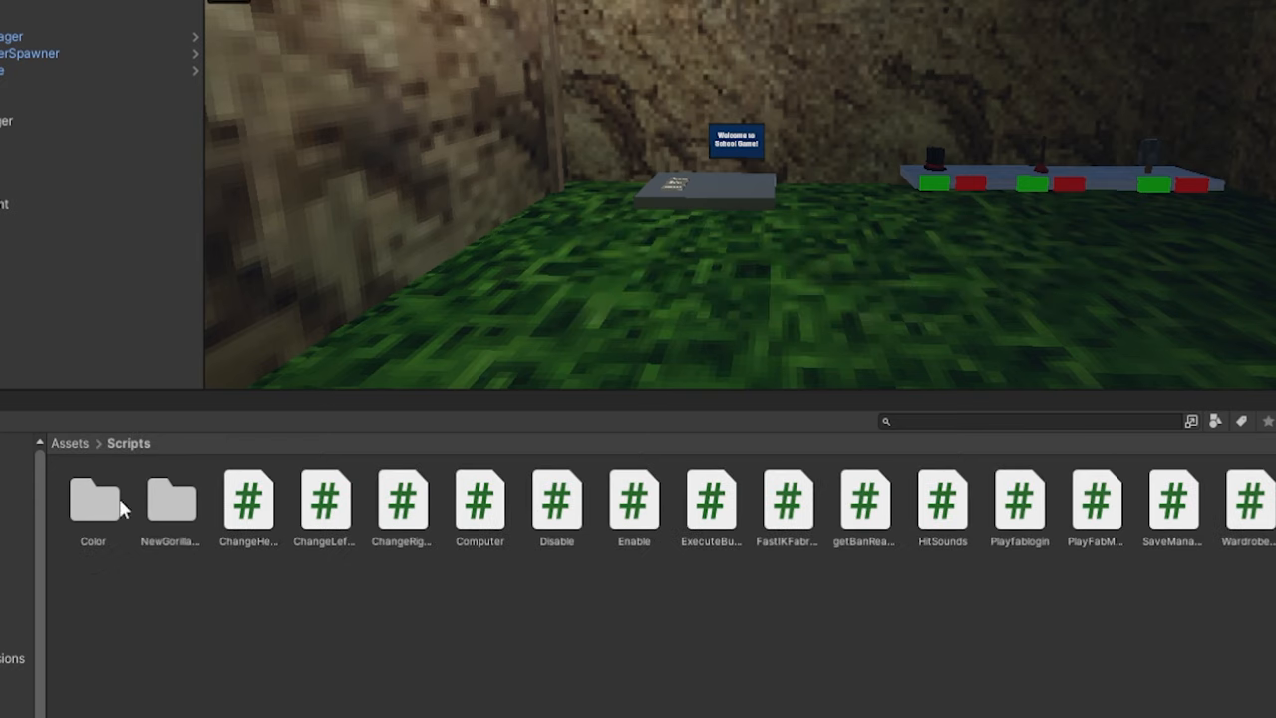
{"action": "mouse_move", "coordinate": [795, 389]}
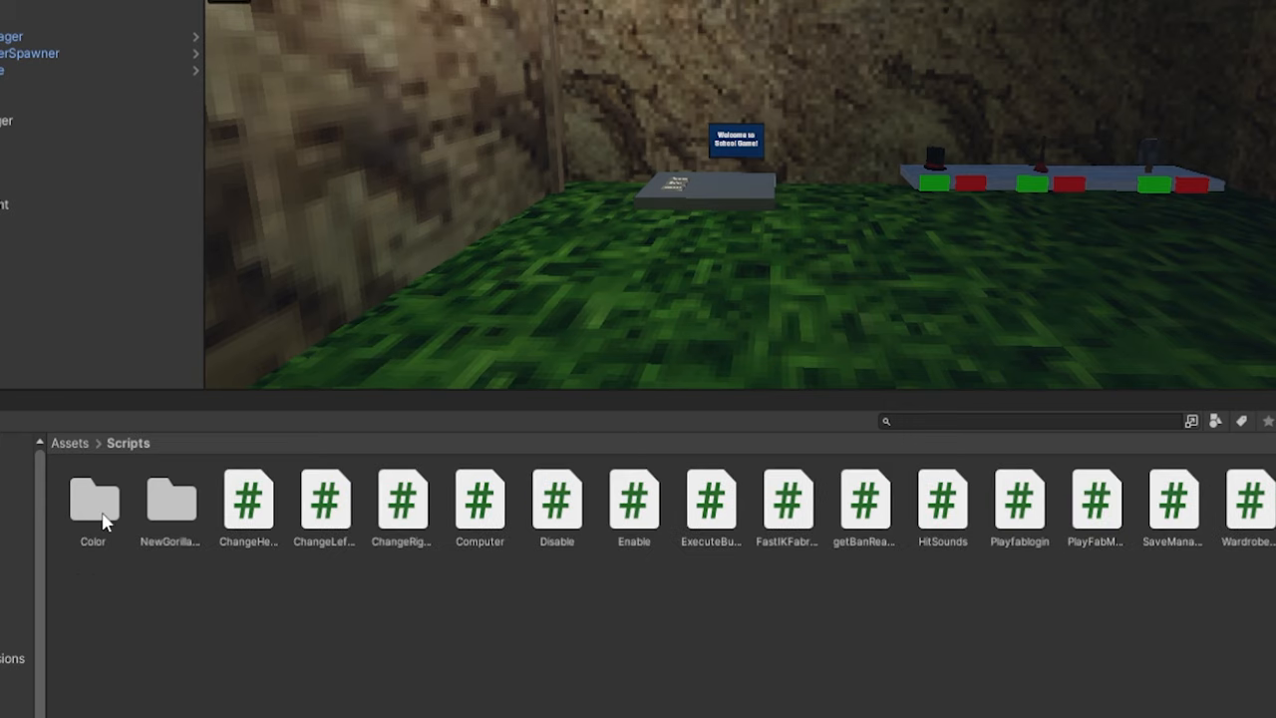
- Drop the Color prefab from Scripts/Color into the scene and select it
{"action": "double_click", "coordinate": [91, 500]}
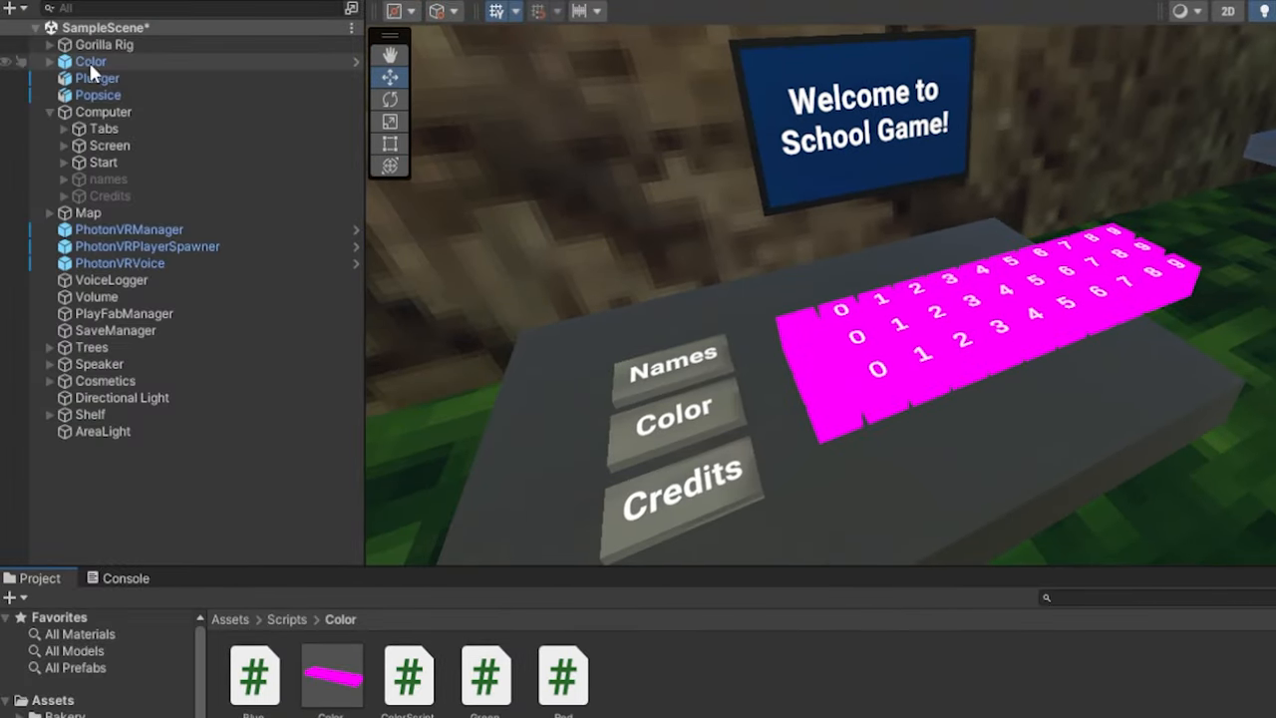
{"action": "left_click", "coordinate": [90, 60]}
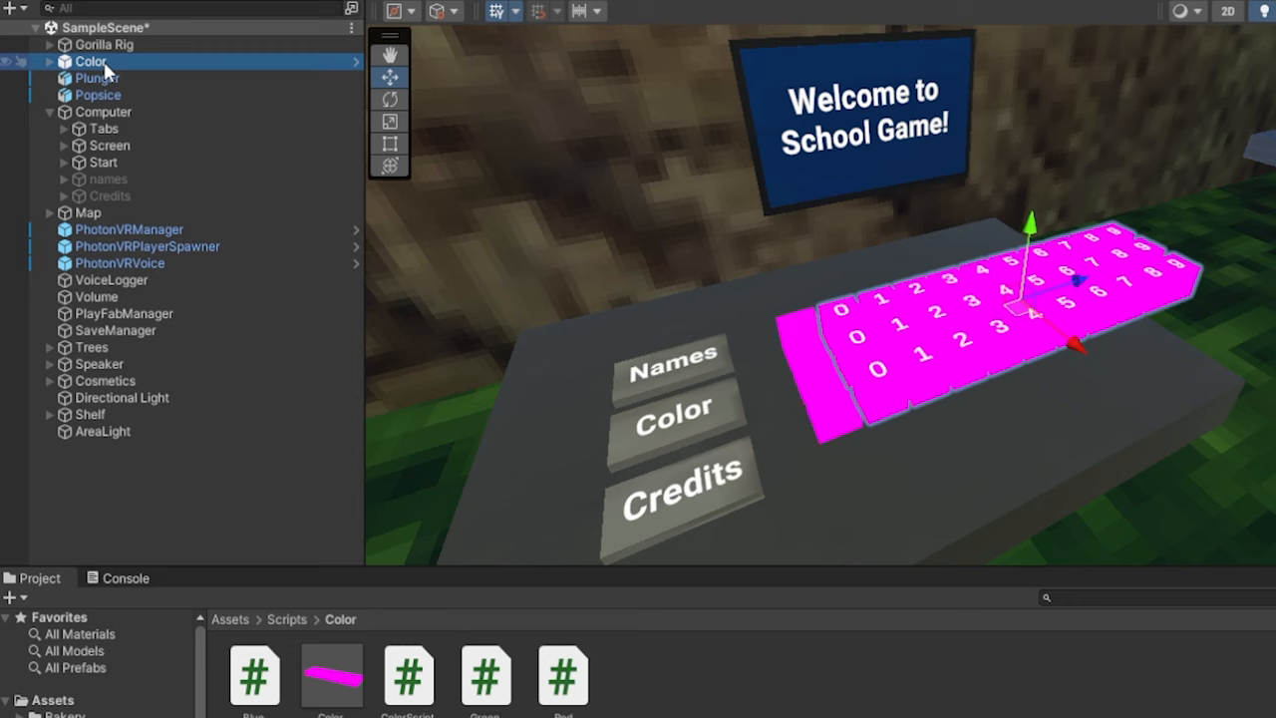
- Unpack the Color prefab completely and expand its Red group of cubes
{"action": "right_click", "coordinate": [92, 60]}
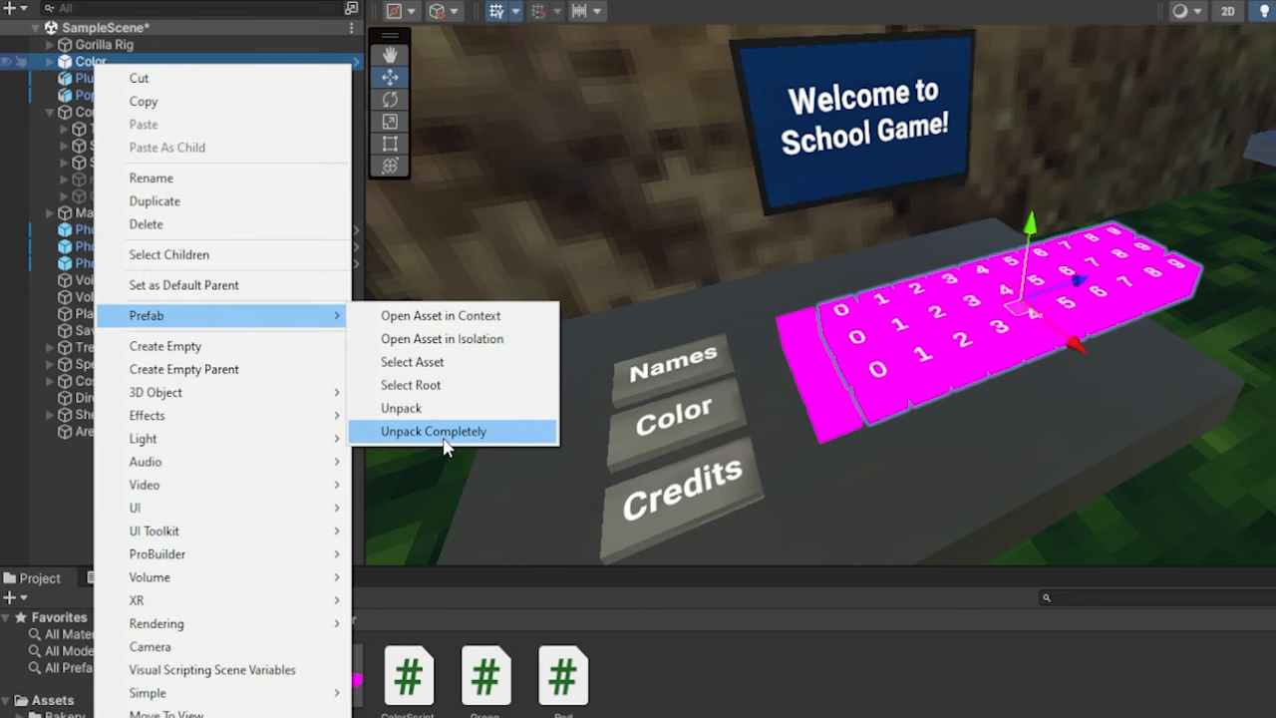
{"action": "left_click", "coordinate": [432, 430]}
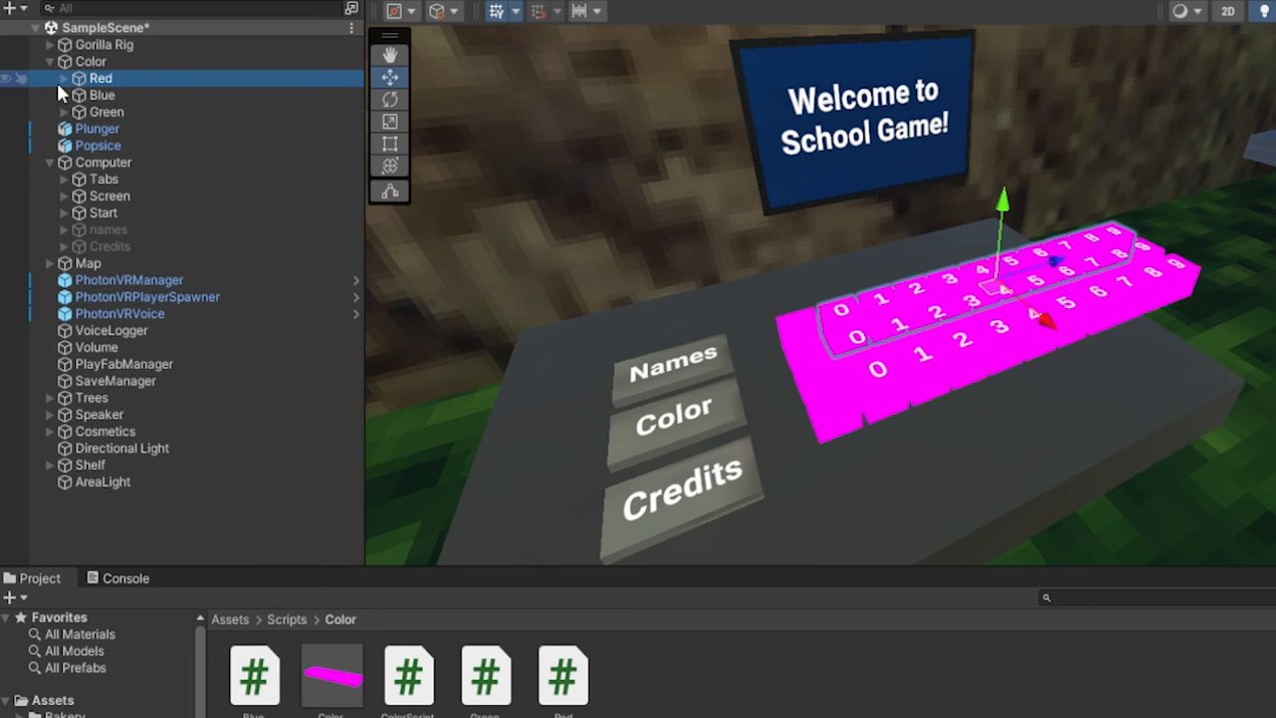
{"action": "left_click", "coordinate": [63, 78]}
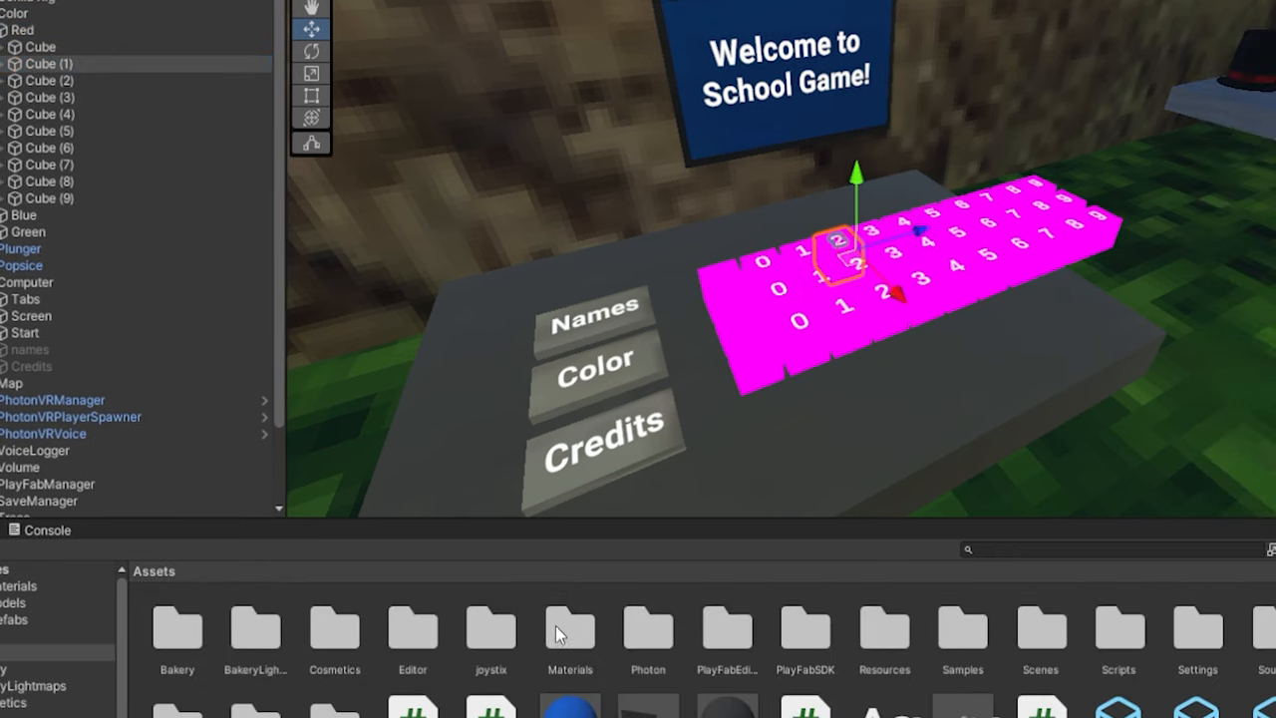
- Create a new URP Lit material in Assets/Materials and choose its Base Map colour
{"action": "double_click", "coordinate": [570, 628]}
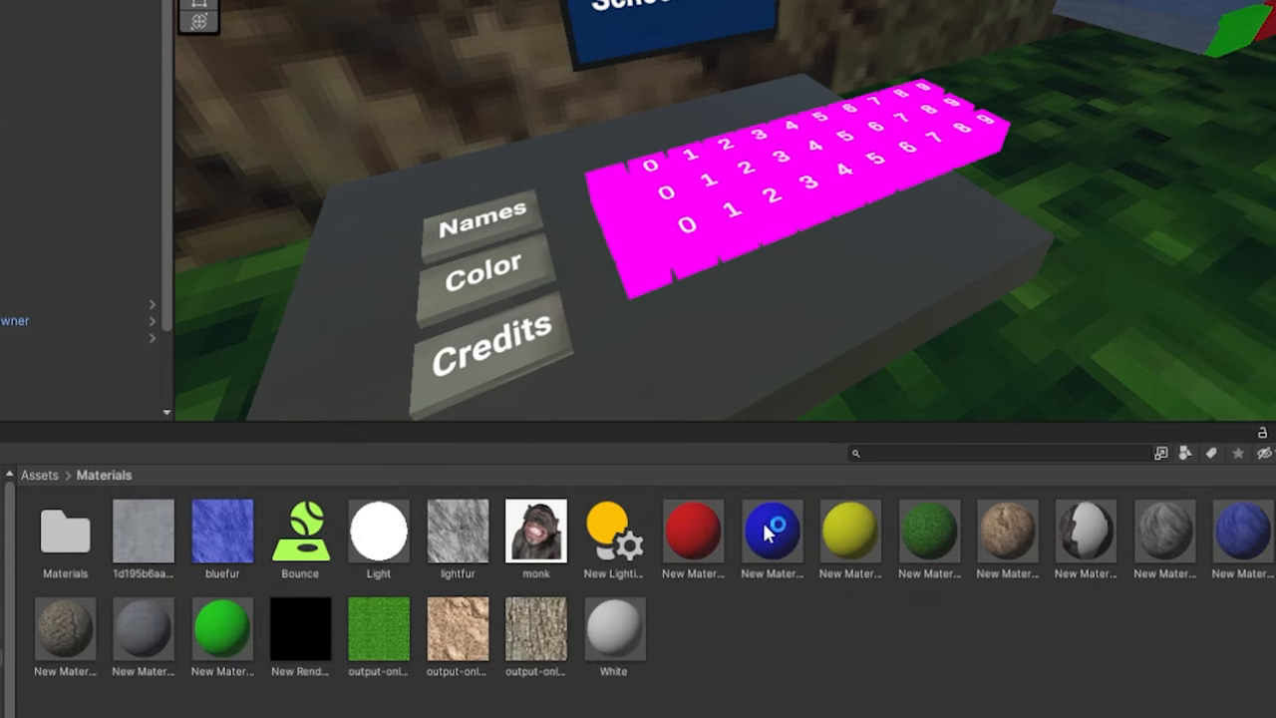
{"action": "right_click", "coordinate": [773, 530]}
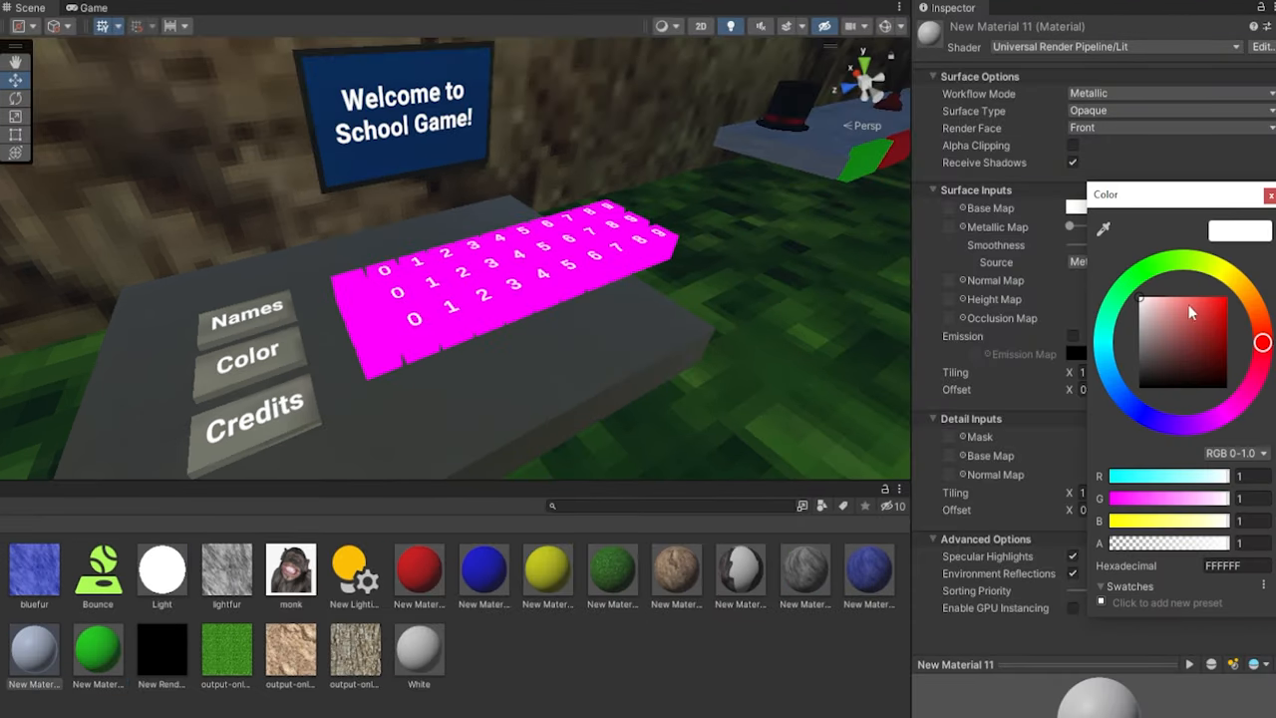
{"action": "left_click", "coordinate": [1178, 259]}
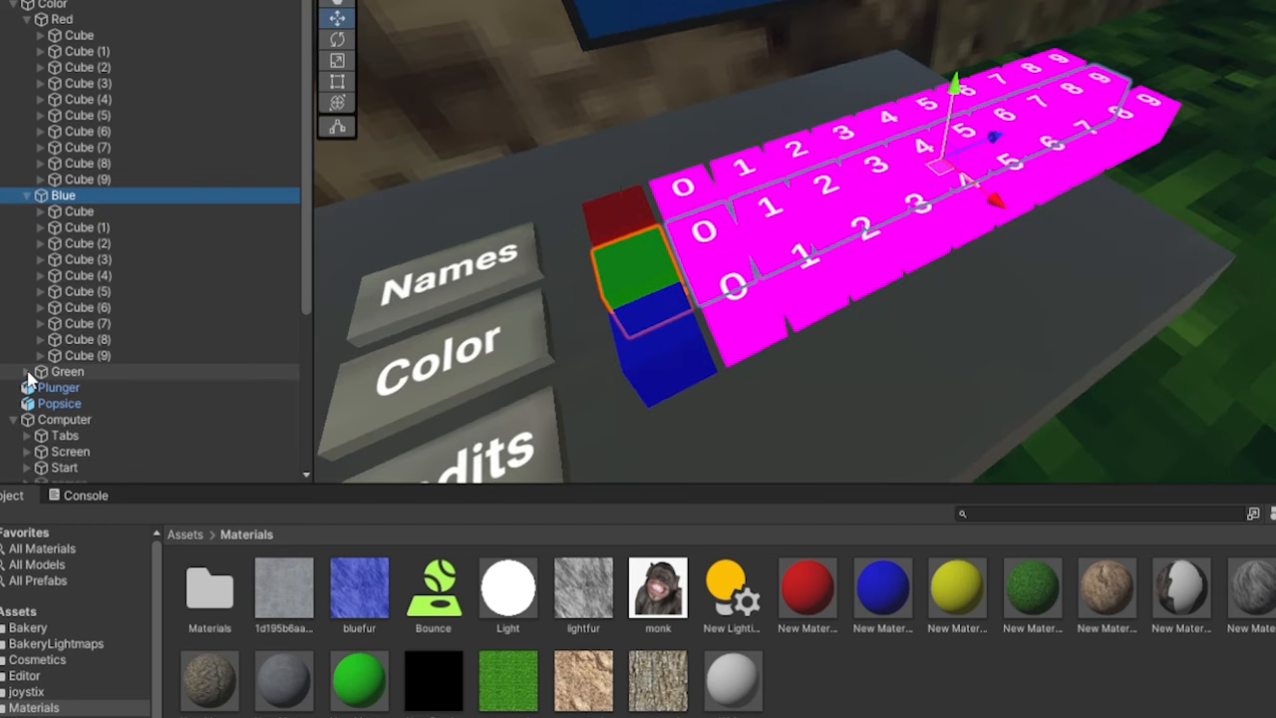
- Shift-select every cube under Red, Blue and Green so the white material can go onto them
{"action": "left_click", "coordinate": [16, 371]}
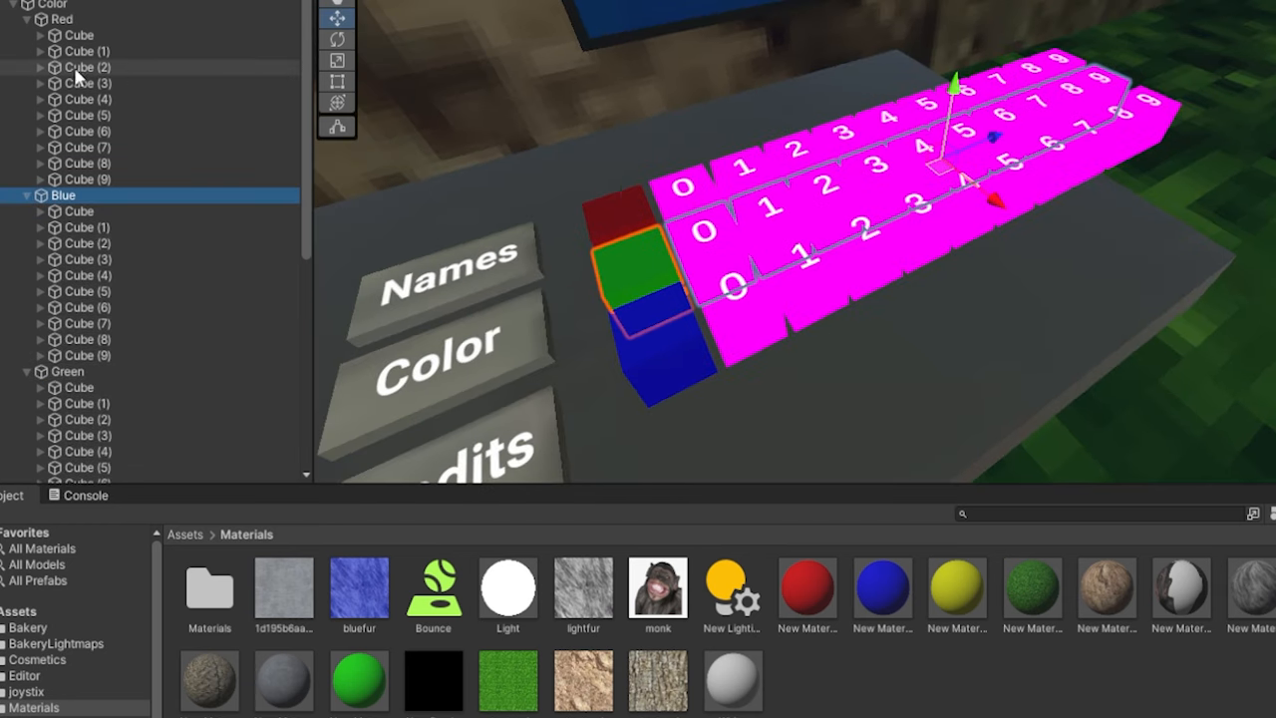
{"action": "left_click", "coordinate": [80, 36]}
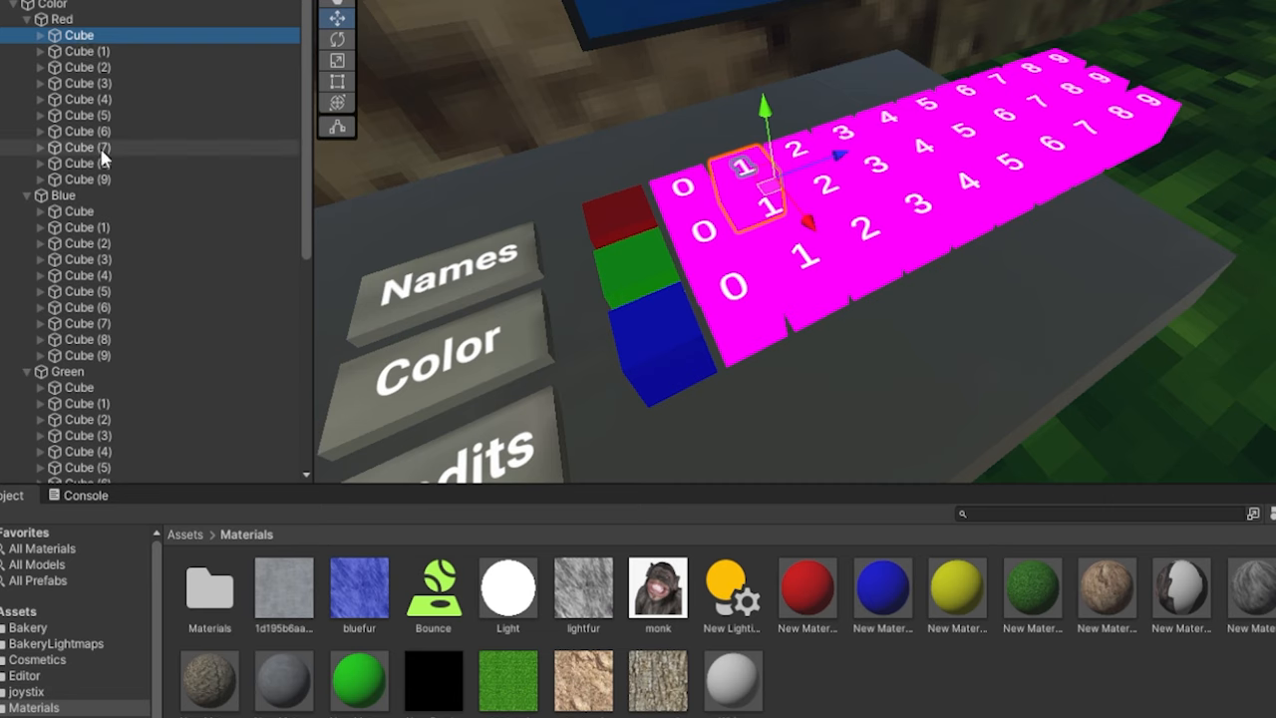
{"action": "left_click", "coordinate": [87, 179]}
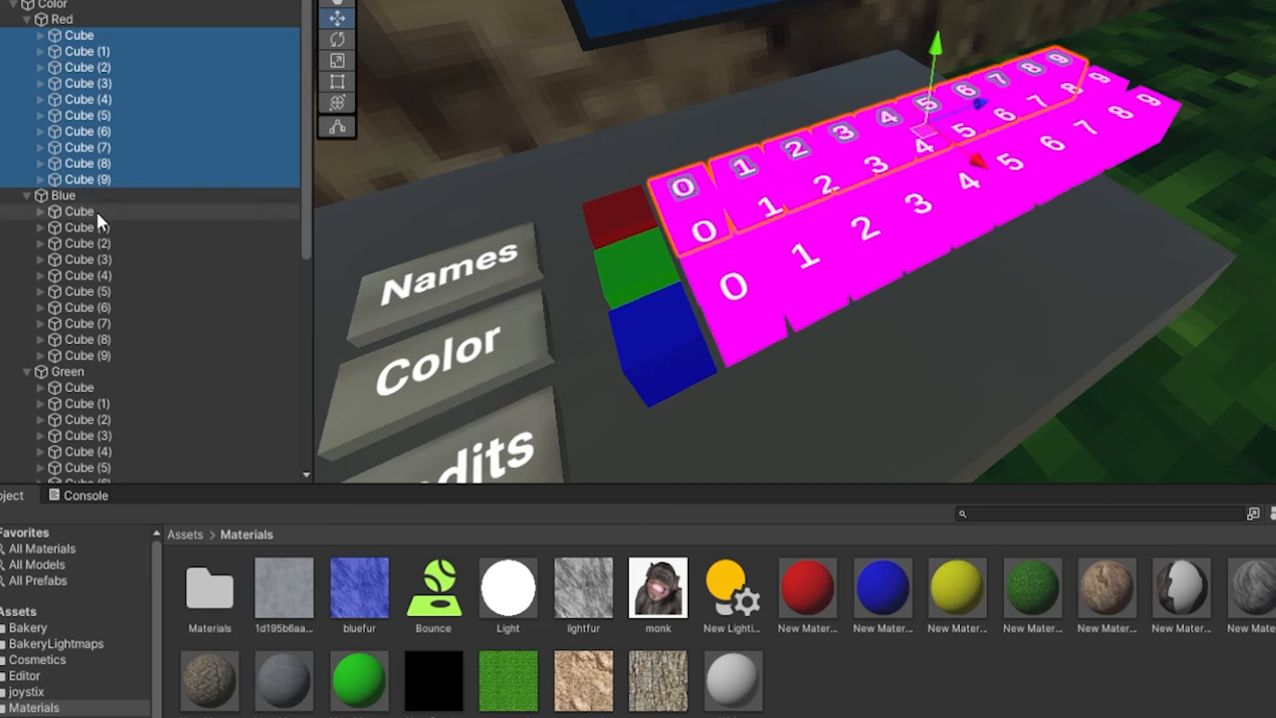
{"action": "left_click", "coordinate": [80, 211]}
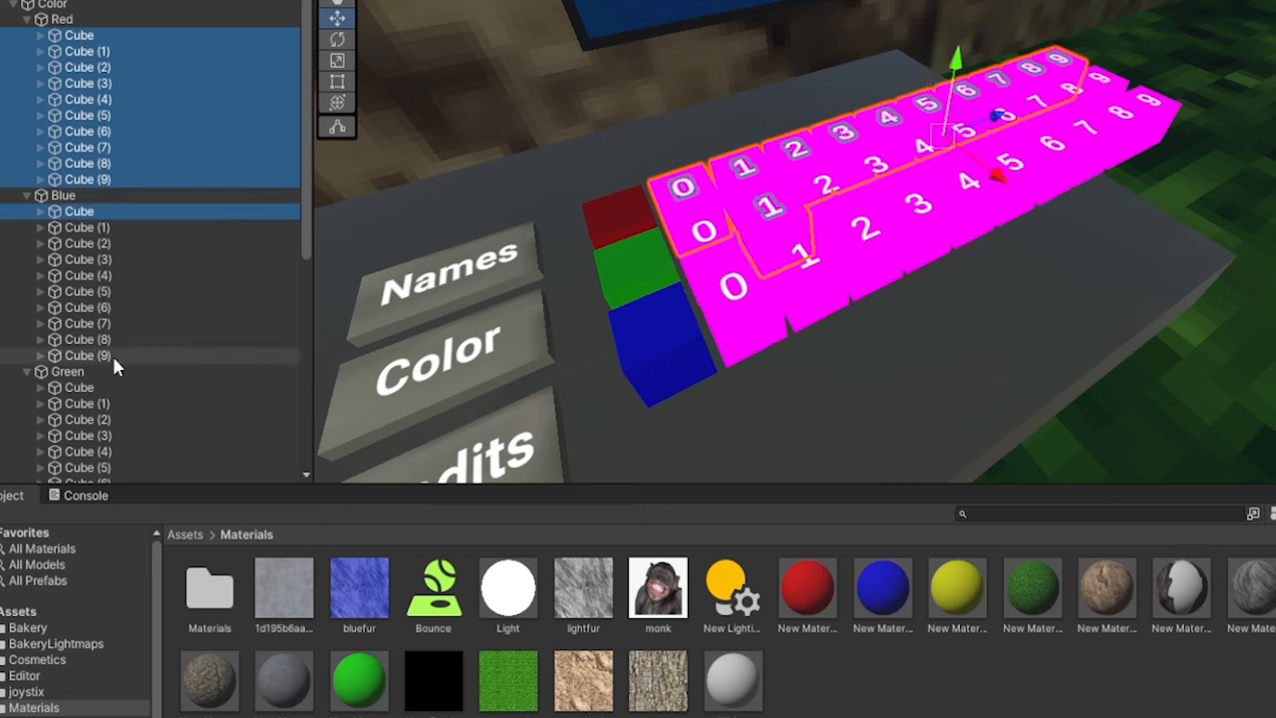
{"action": "scroll", "scroll_direction": "down", "scroll_amount": 3}
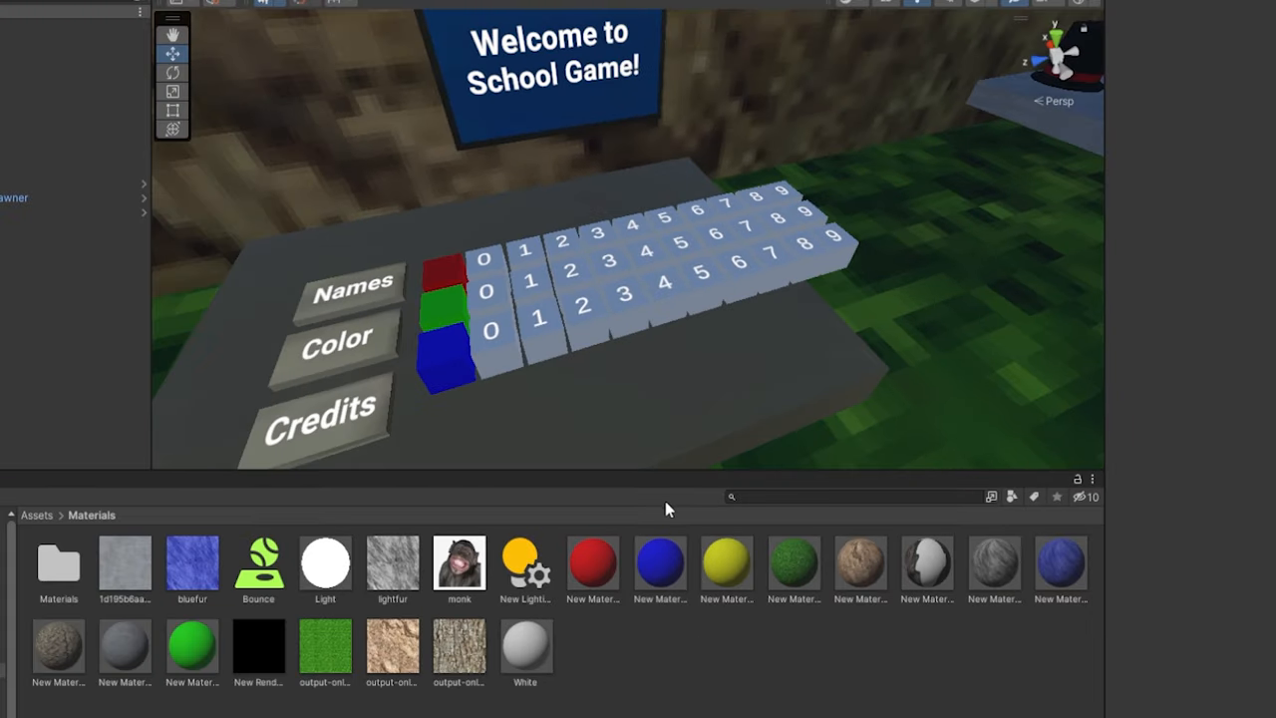
- Open the Player prefab from Assets/Resources/PhotonVR in Prefab Mode
{"action": "left_click", "coordinate": [36, 514]}
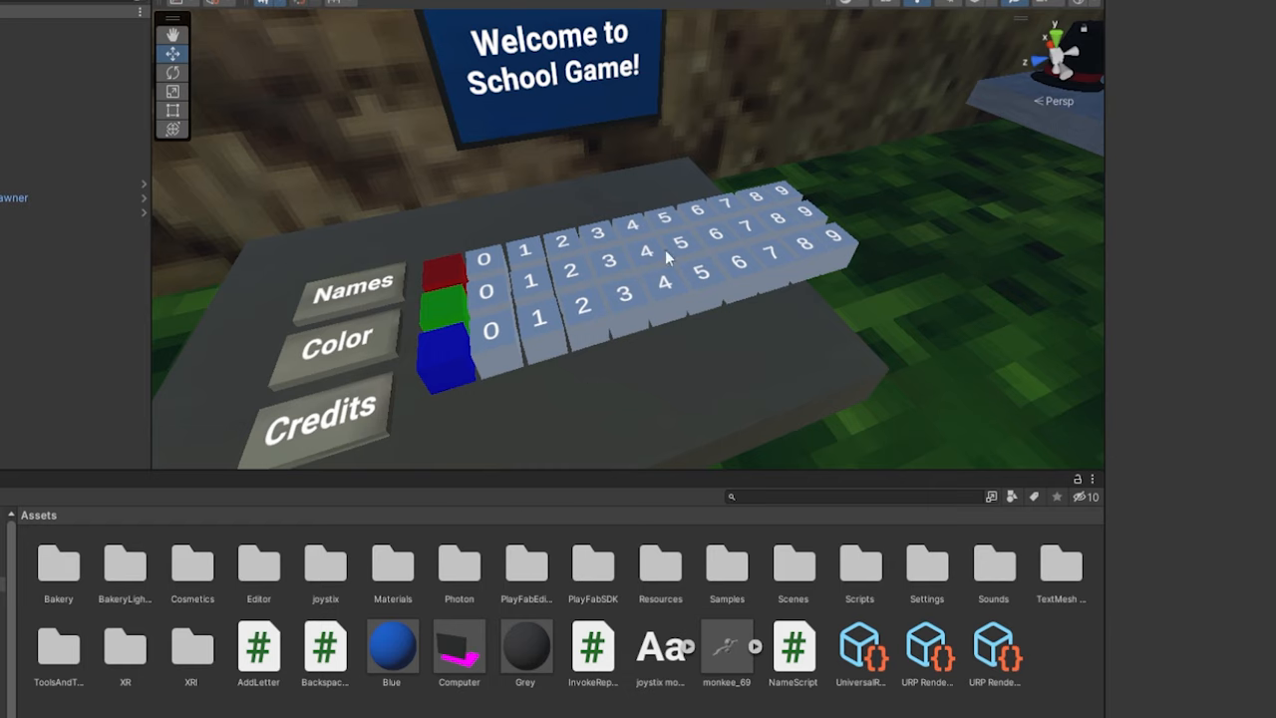
{"action": "mouse_move", "coordinate": [666, 534]}
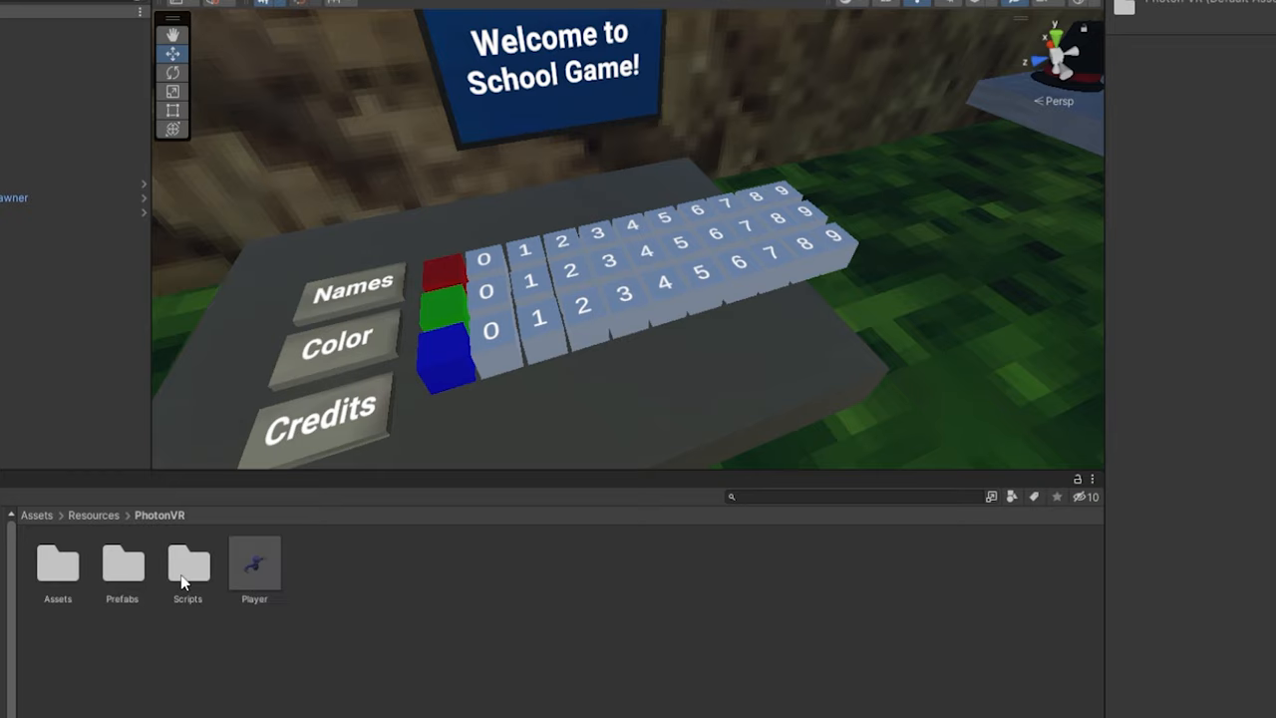
{"action": "double_click", "coordinate": [255, 562]}
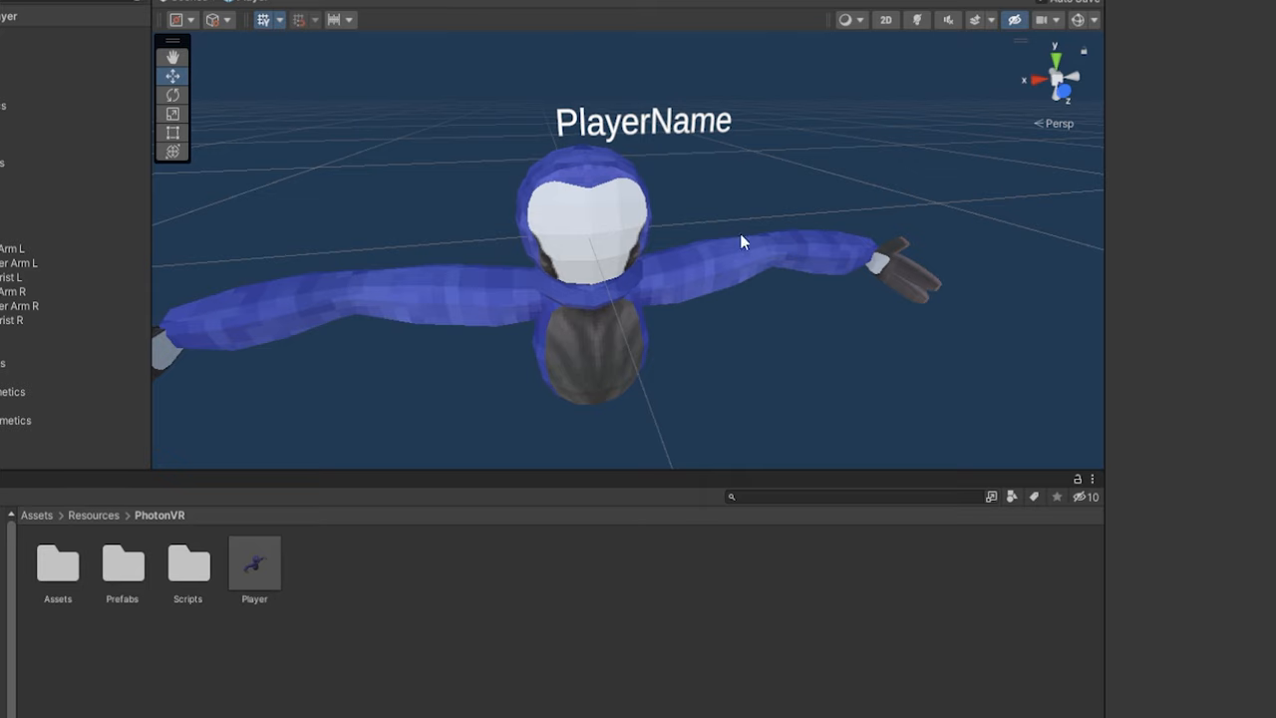
{"action": "mouse_move", "coordinate": [741, 183]}
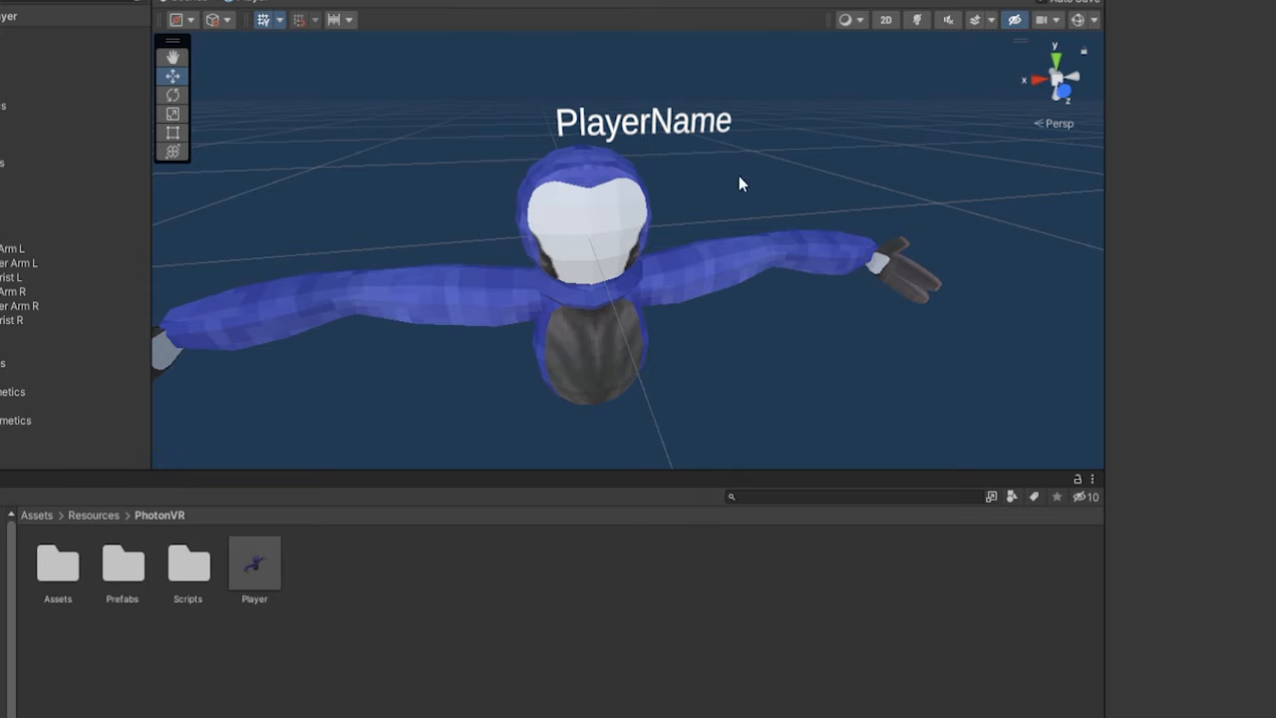
{"action": "mouse_move", "coordinate": [596, 183]}
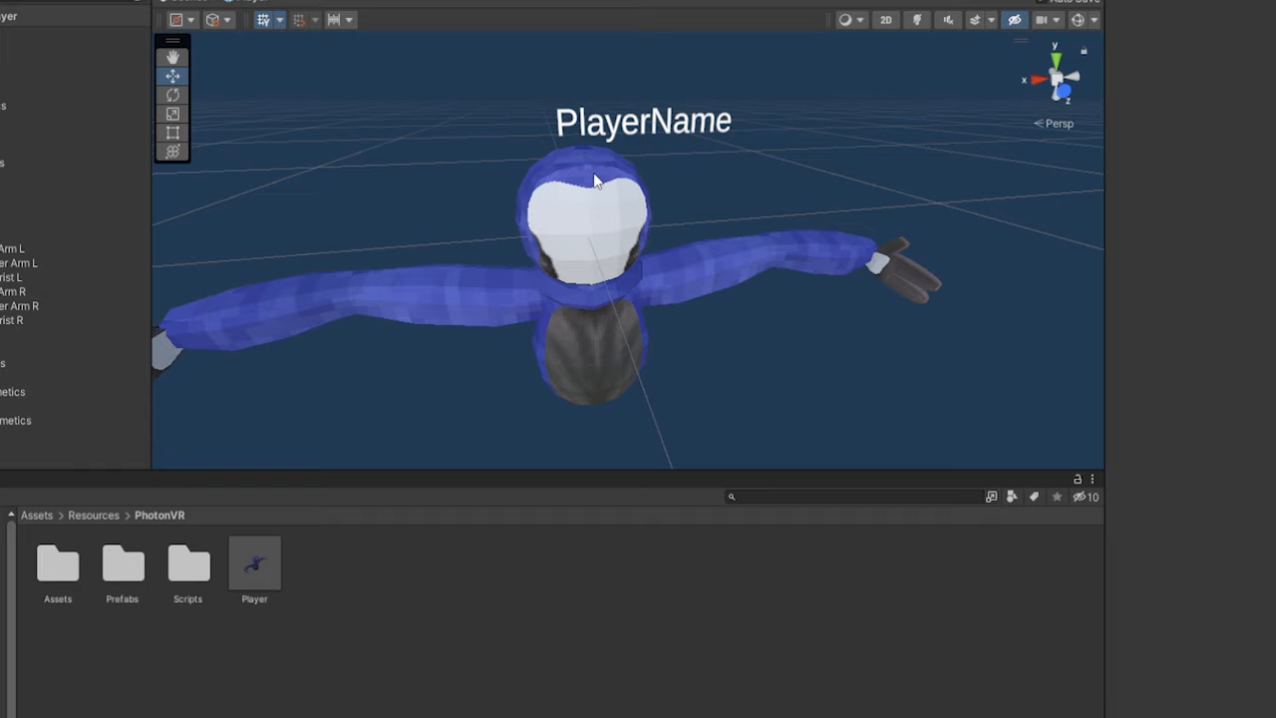
- Add then remove Colour Objects elements on Player, and inspect the fur mesh's Skinned Mesh Renderer
{"action": "left_click", "coordinate": [255, 562]}
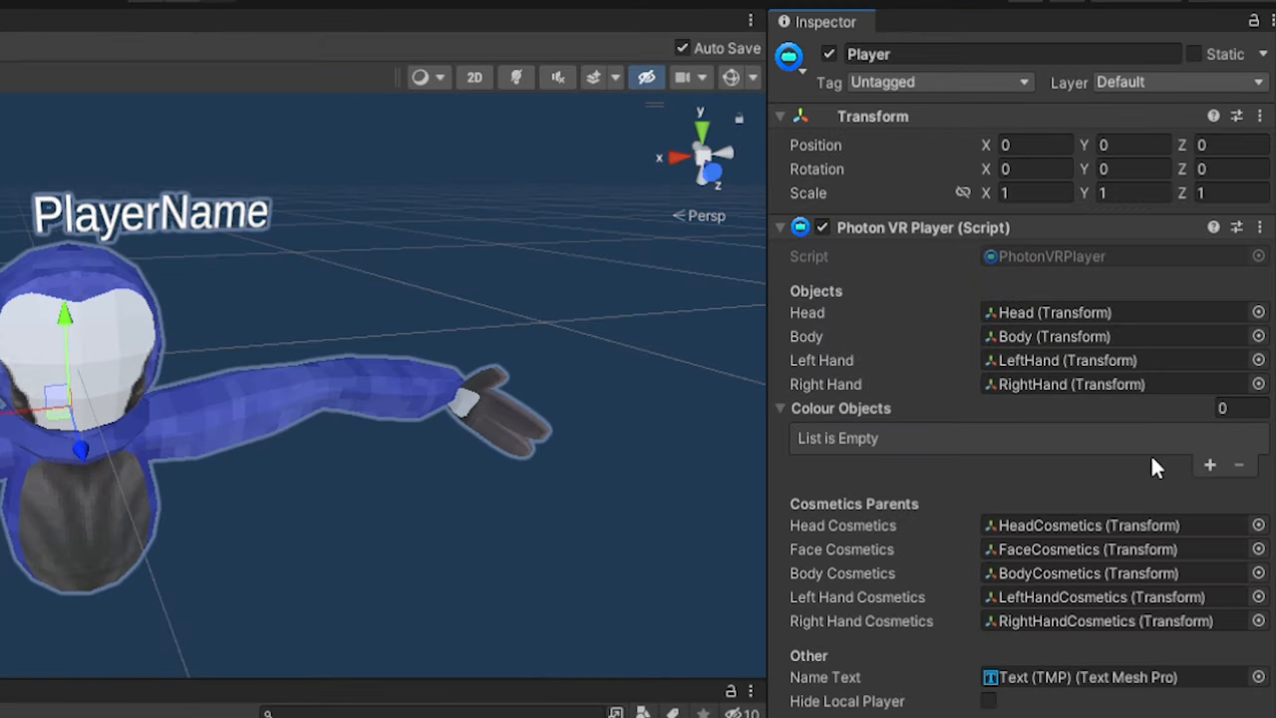
{"action": "left_click", "coordinate": [1208, 465]}
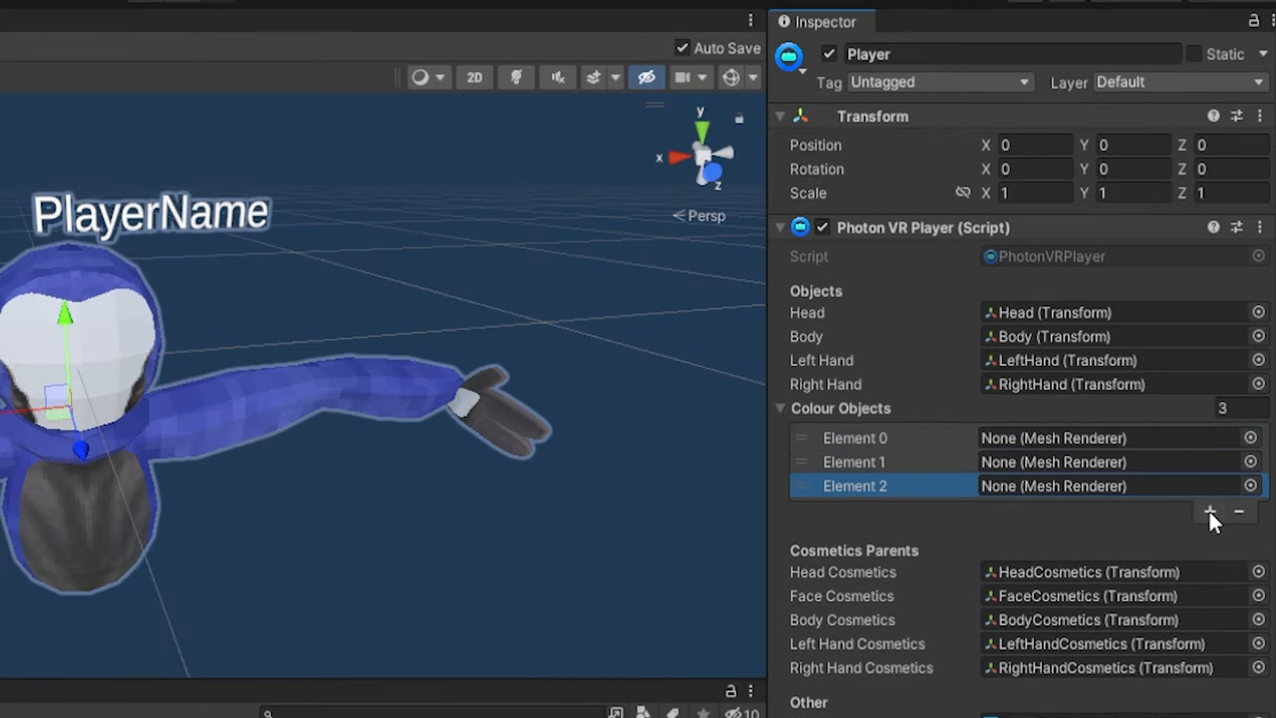
{"action": "left_click", "coordinate": [1210, 514]}
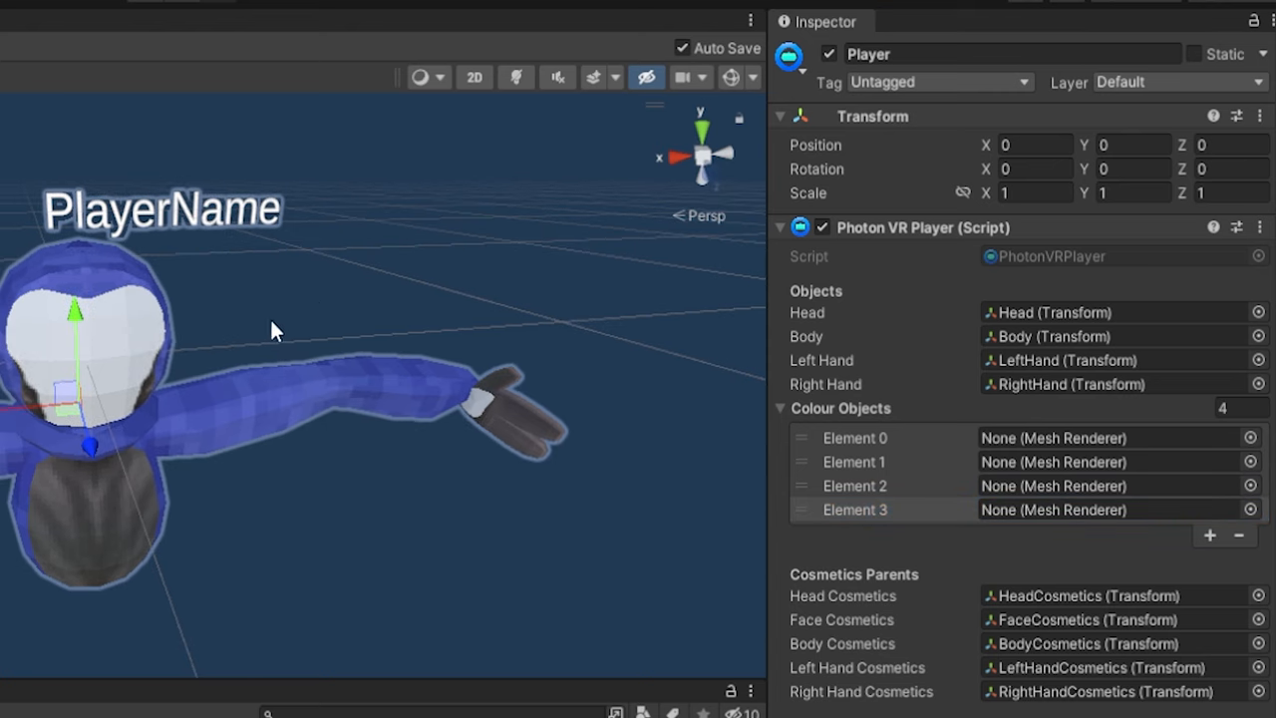
{"action": "left_click", "coordinate": [1238, 487]}
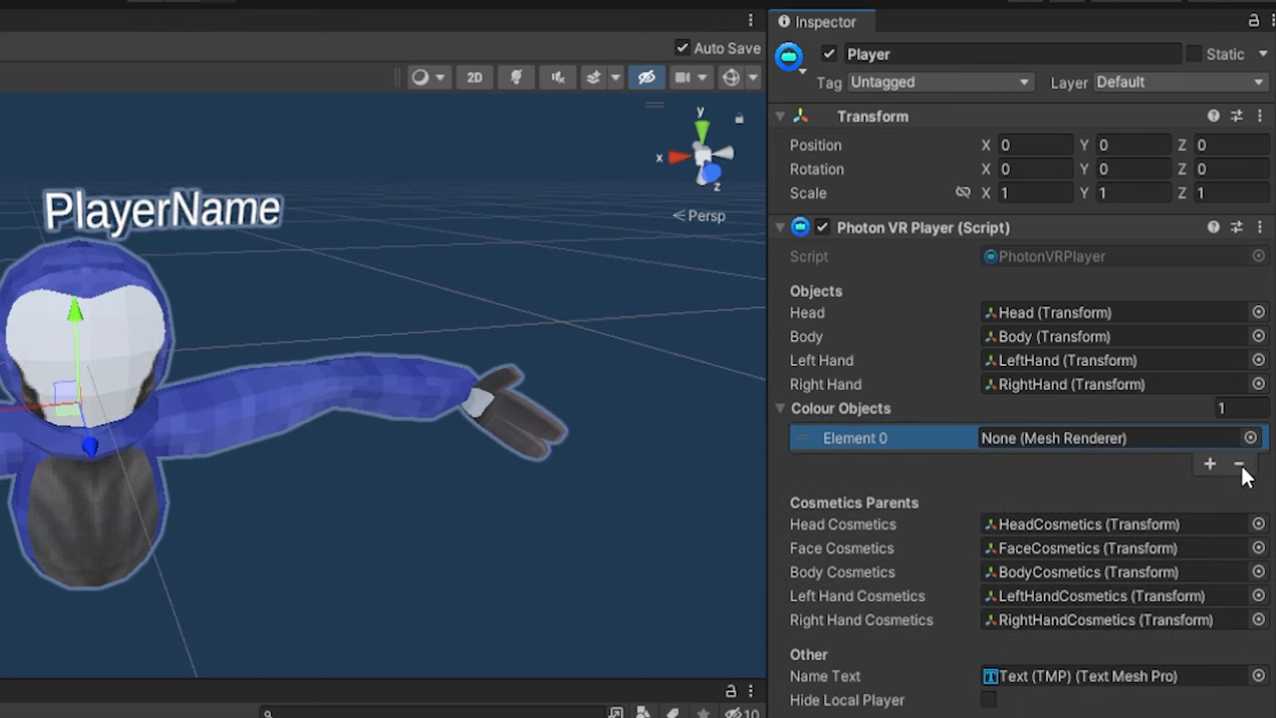
{"action": "left_click", "coordinate": [1238, 462]}
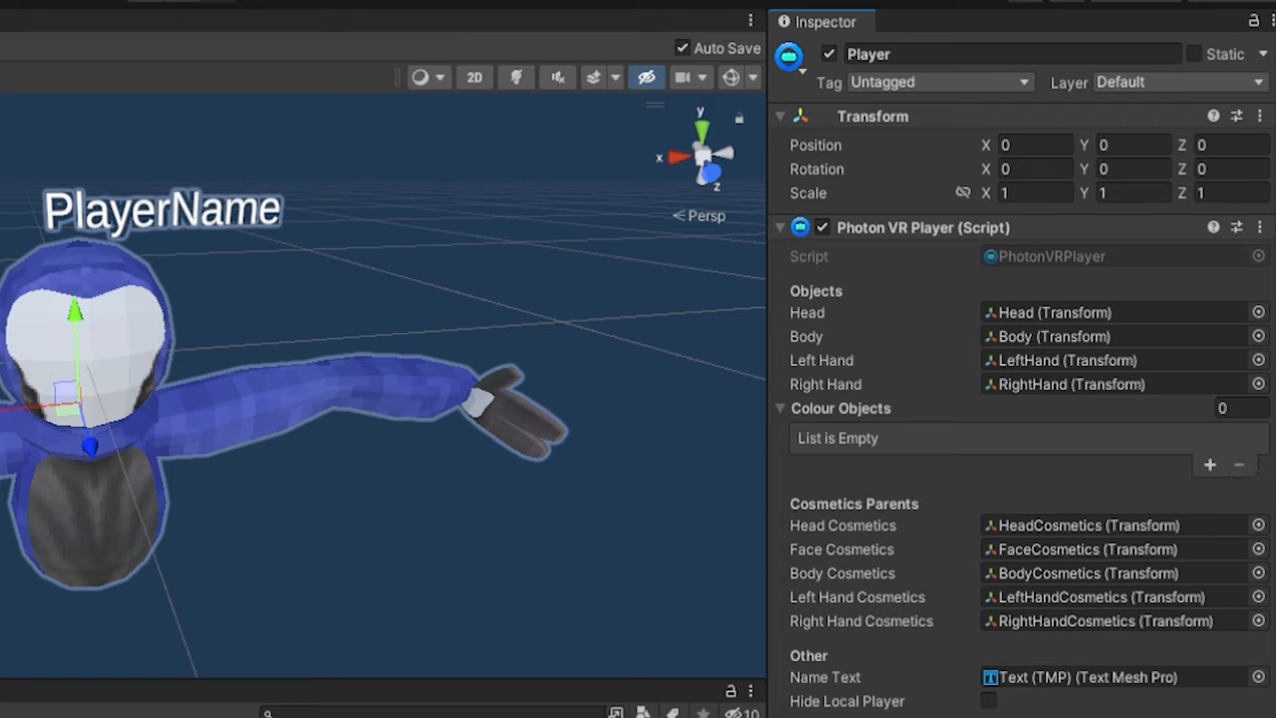
{"action": "left_click", "coordinate": [1208, 464]}
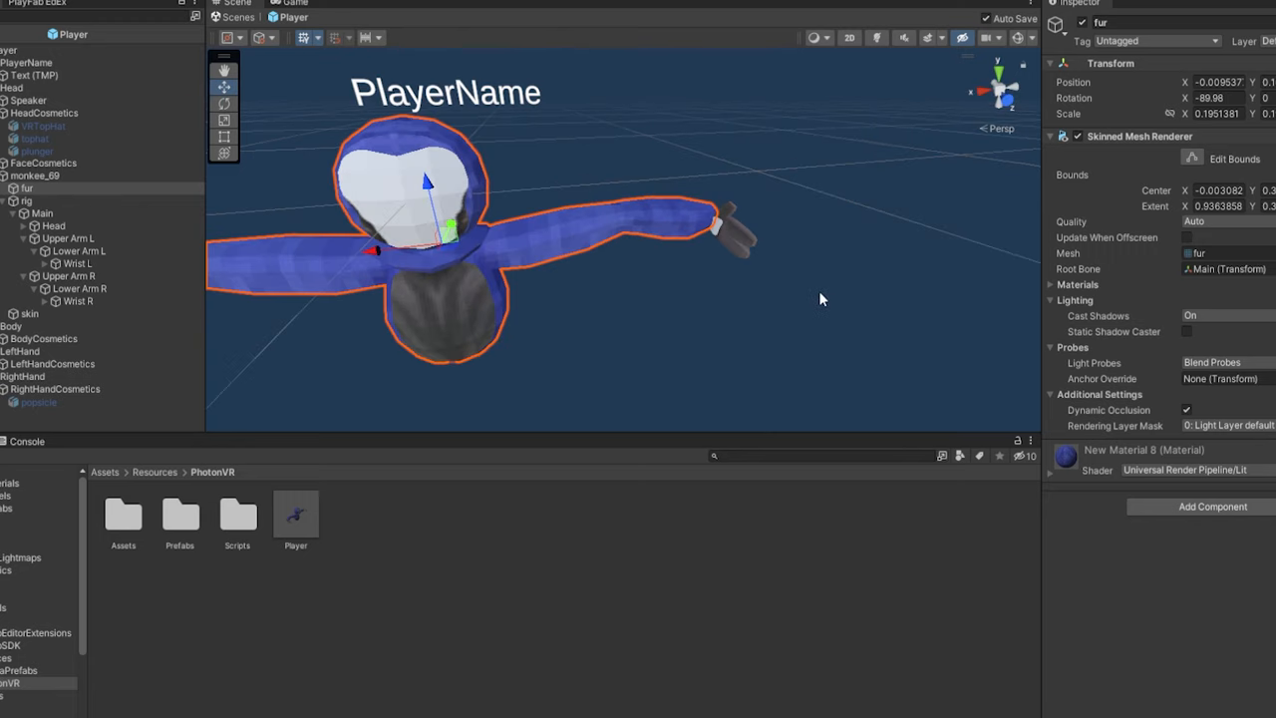
{"action": "mouse_move", "coordinate": [905, 269]}
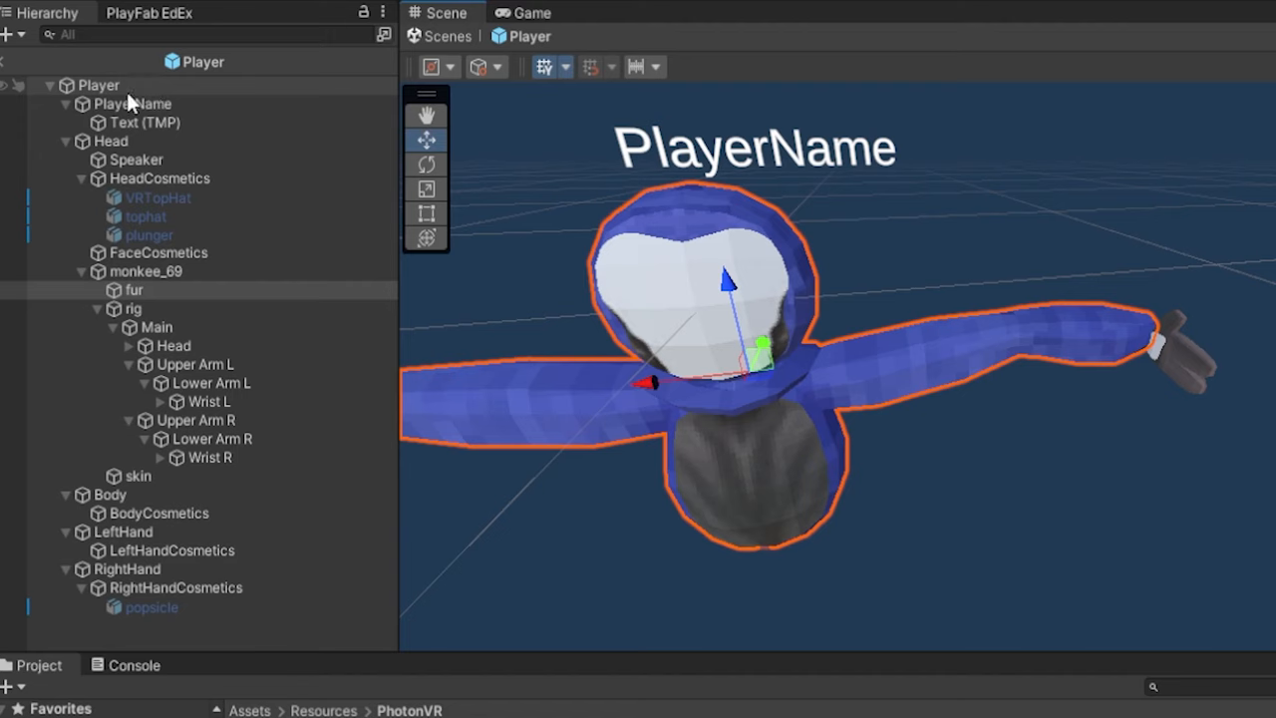
{"action": "left_click", "coordinate": [98, 84]}
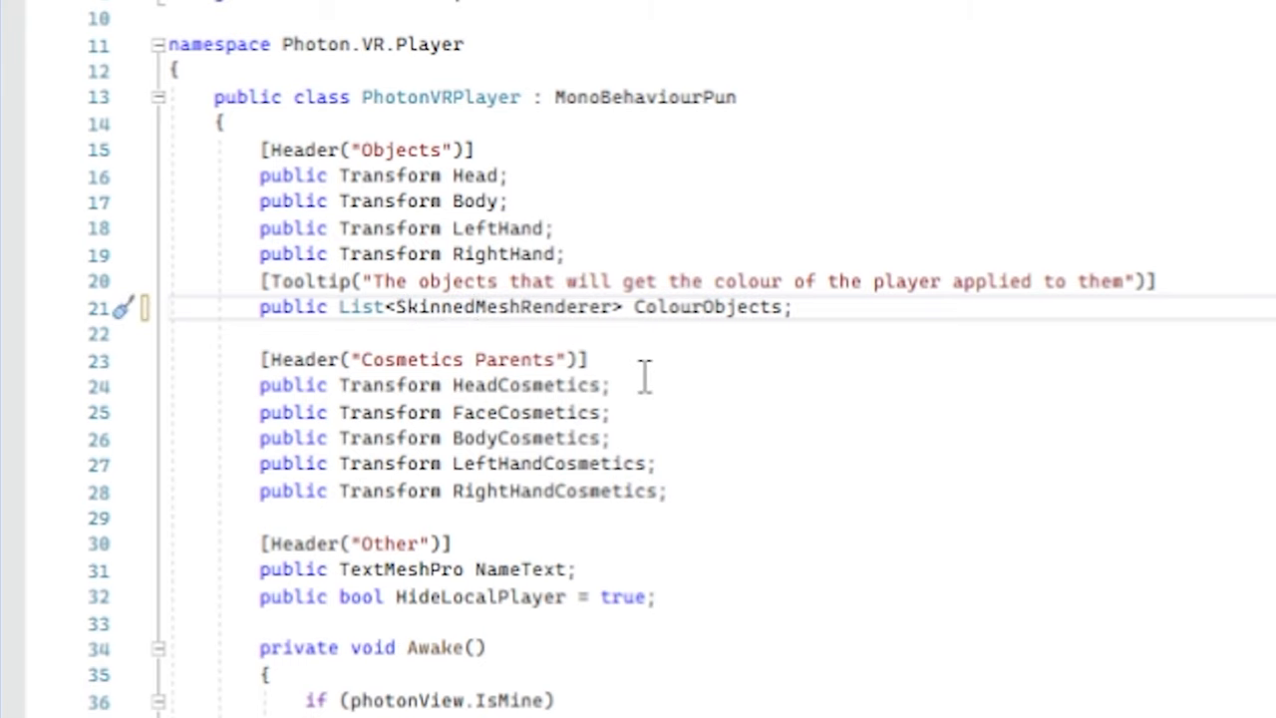
- Change the ColourObjects list and its foreach loop from MeshRenderer to SkinnedMeshRenderer
{"action": "scroll", "scroll_direction": "down", "scroll_amount": 3}
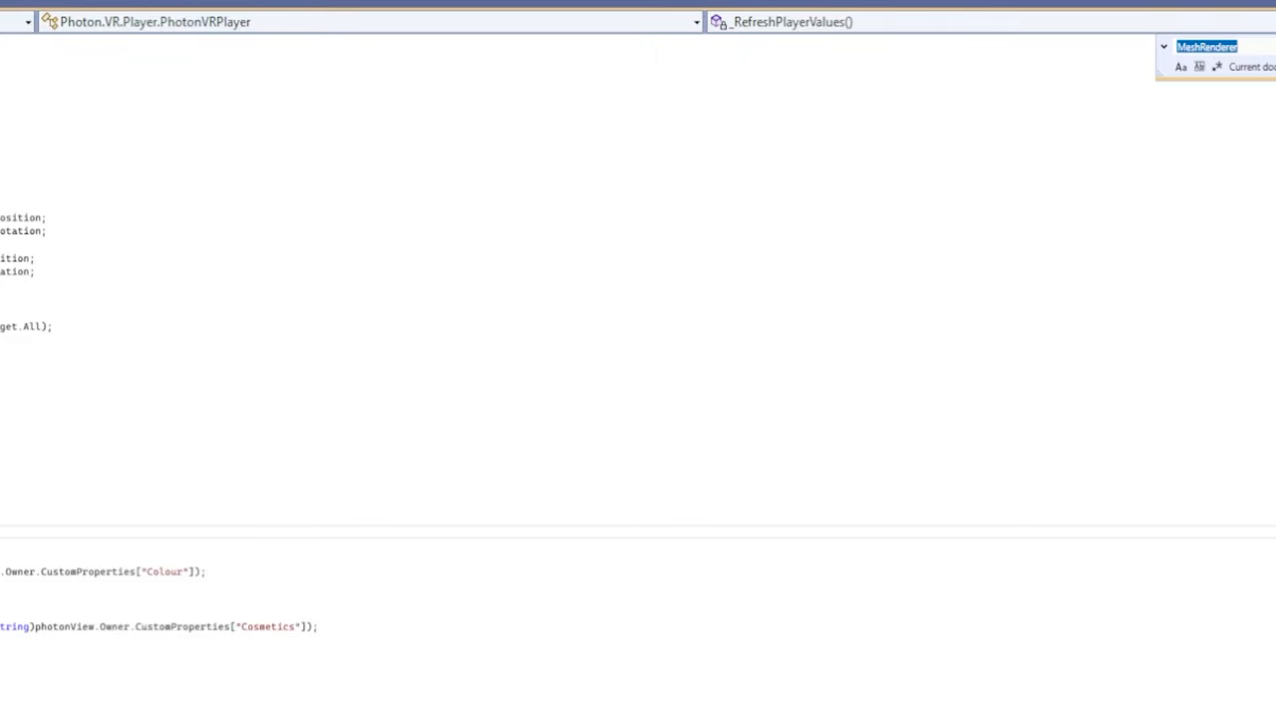
{"action": "type", "text": "meshren"}
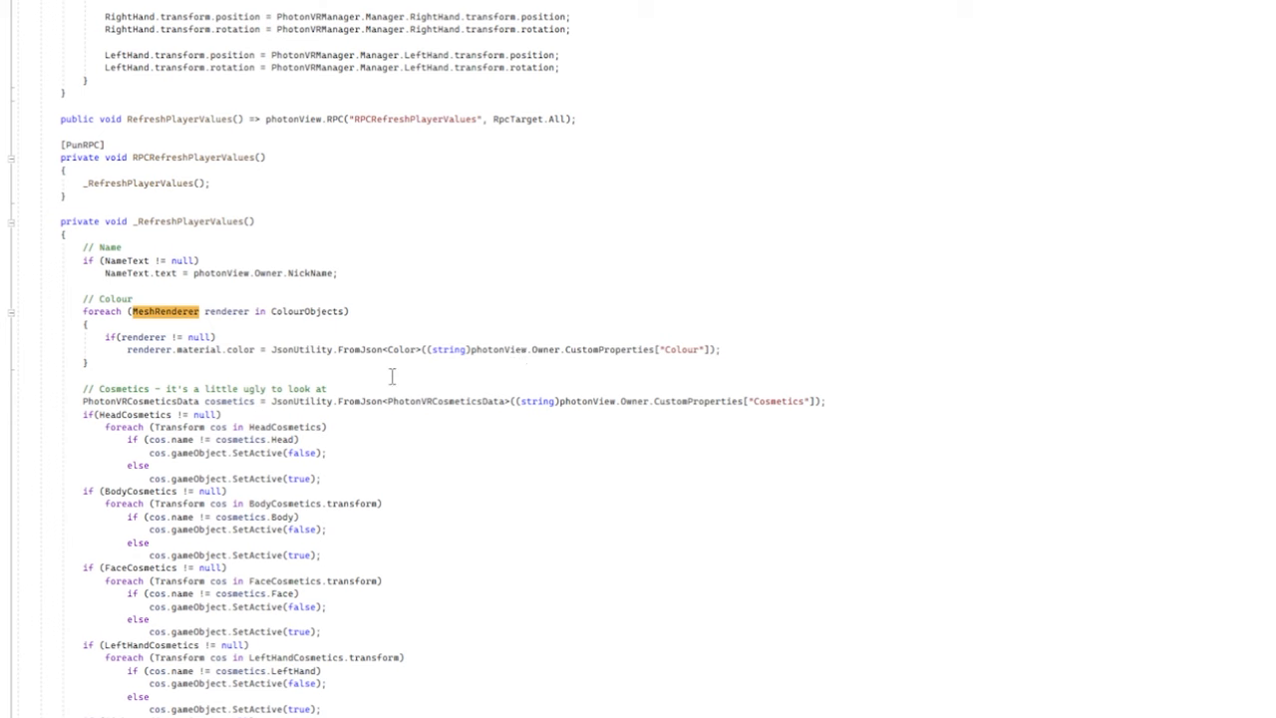
{"action": "scroll", "scroll_direction": "up", "scroll_amount": 3}
{"action": "type", "text": "Skinned"}
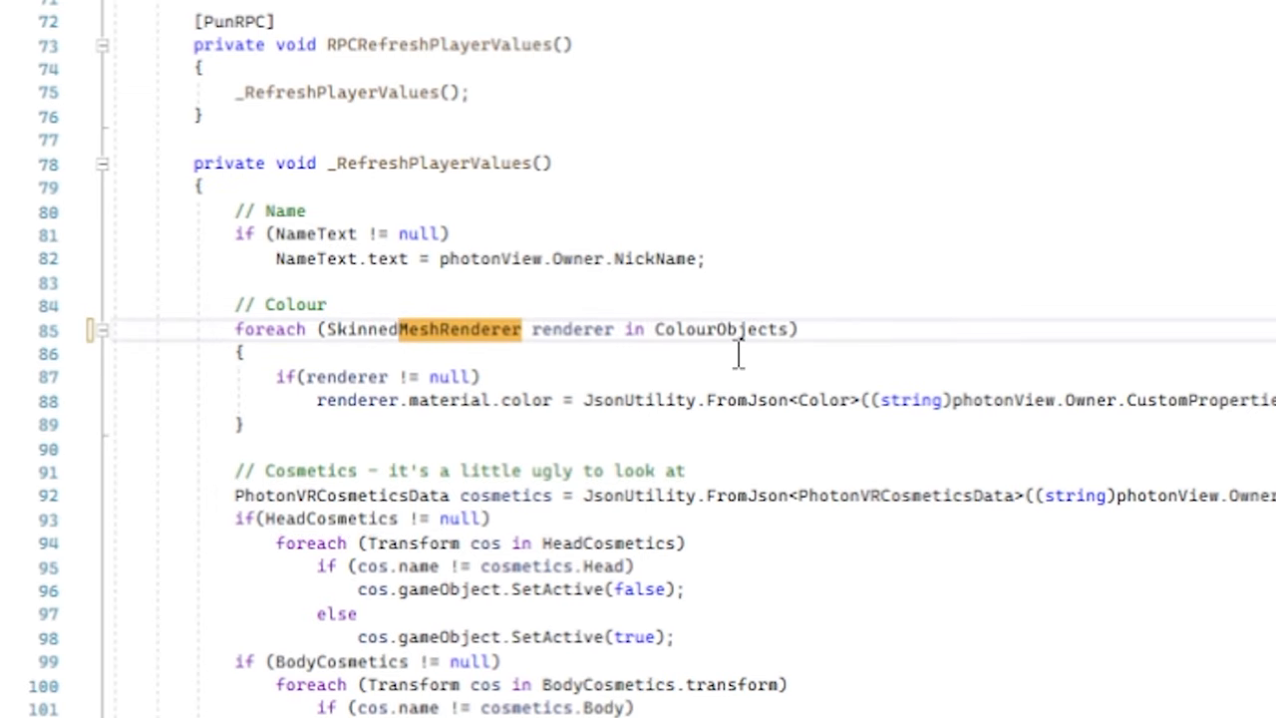
{"action": "mouse_move", "coordinate": [343, 327]}
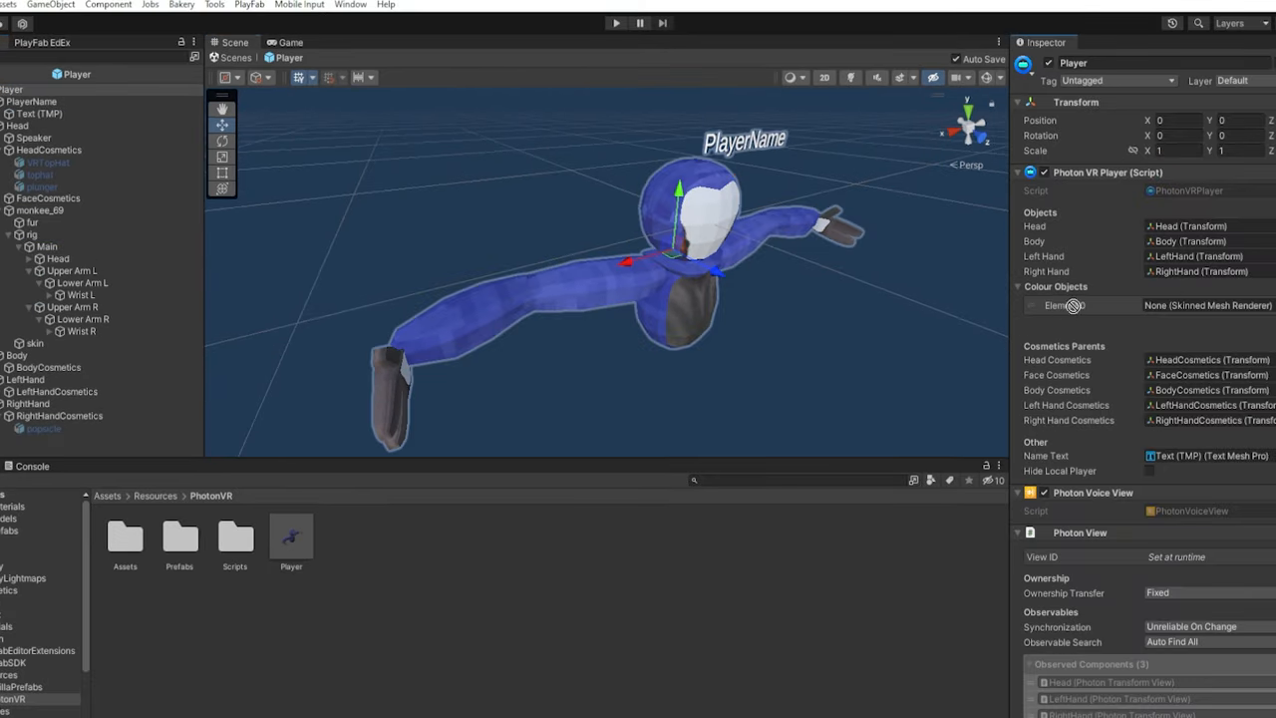
- Target Element 0 of Colour Objects, now a Skinned Mesh Renderer slot
{"action": "left_click", "coordinate": [1060, 305]}
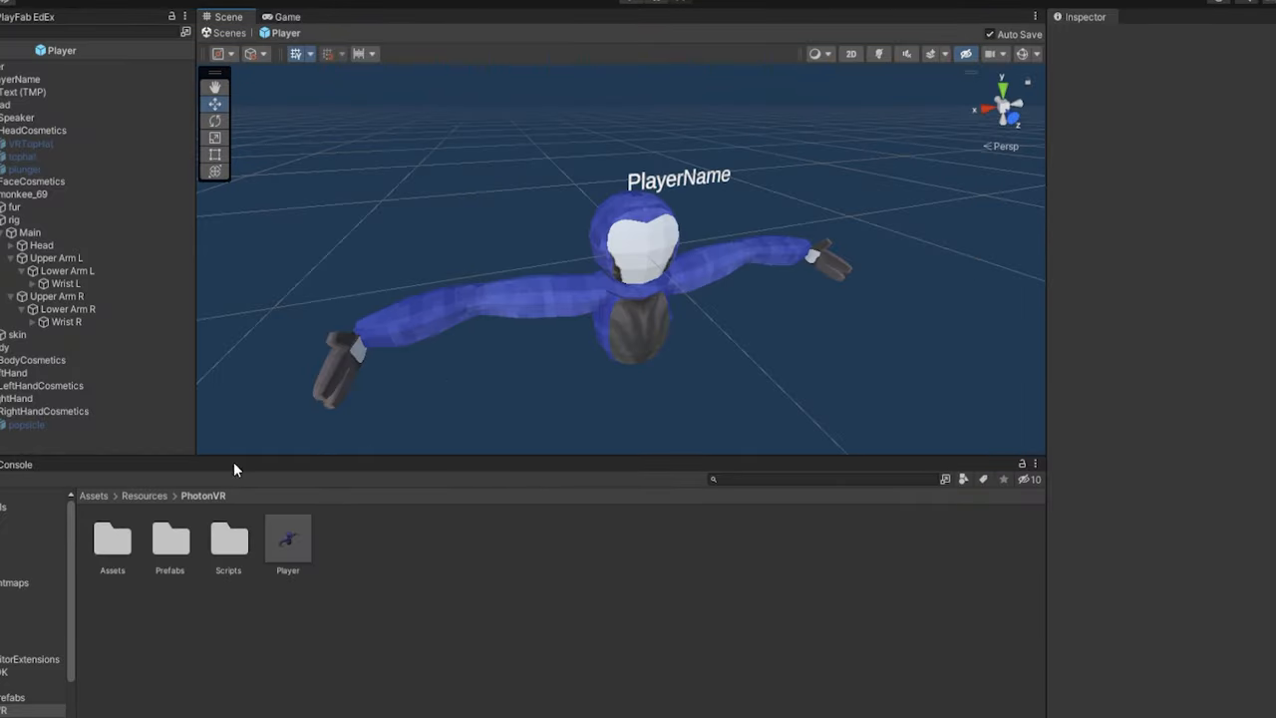
{"action": "mouse_move", "coordinate": [189, 504]}
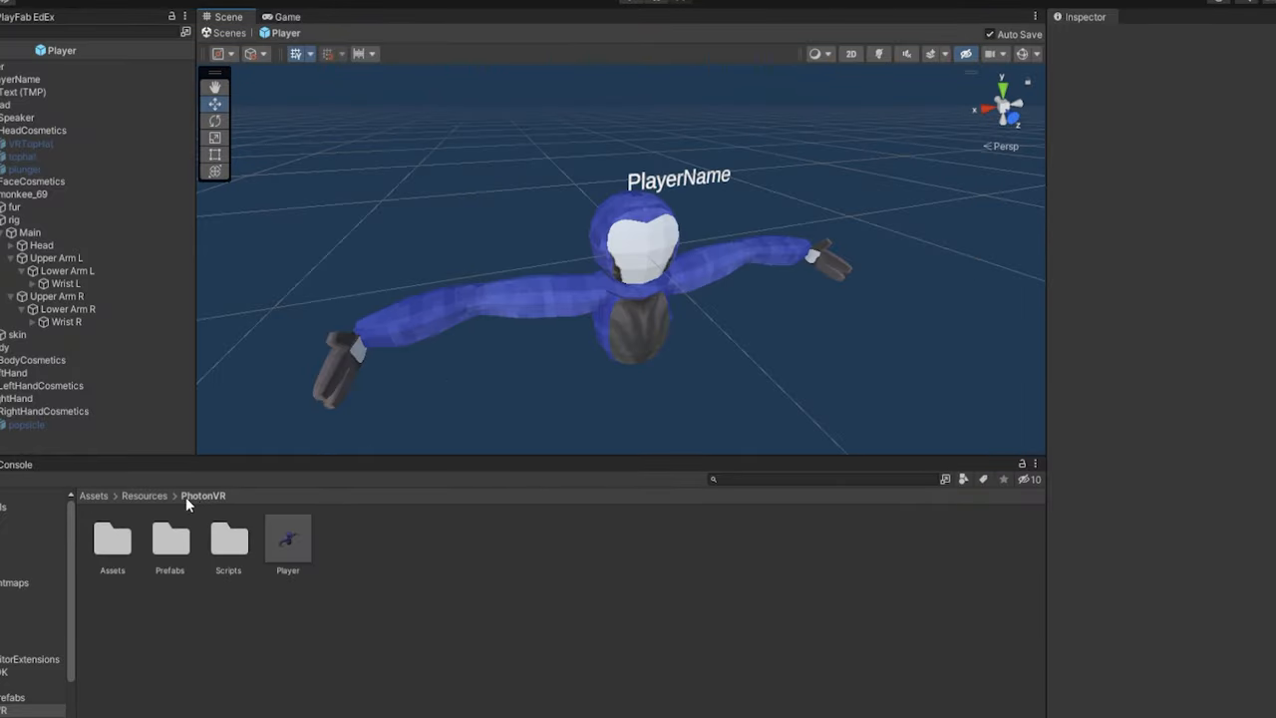
- Navigate to Resources/PhotonVR/Assets and select the magenta PlayerMaterial for URP conversion
{"action": "left_click", "coordinate": [144, 494]}
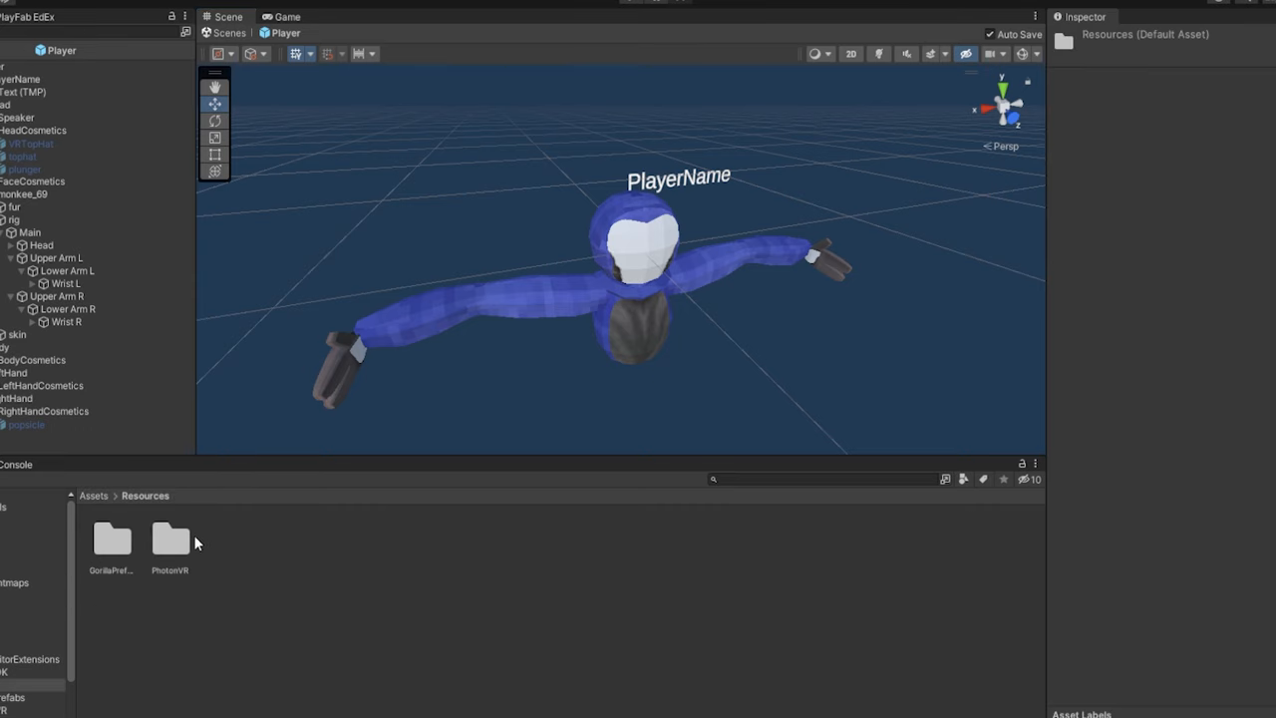
{"action": "double_click", "coordinate": [170, 538]}
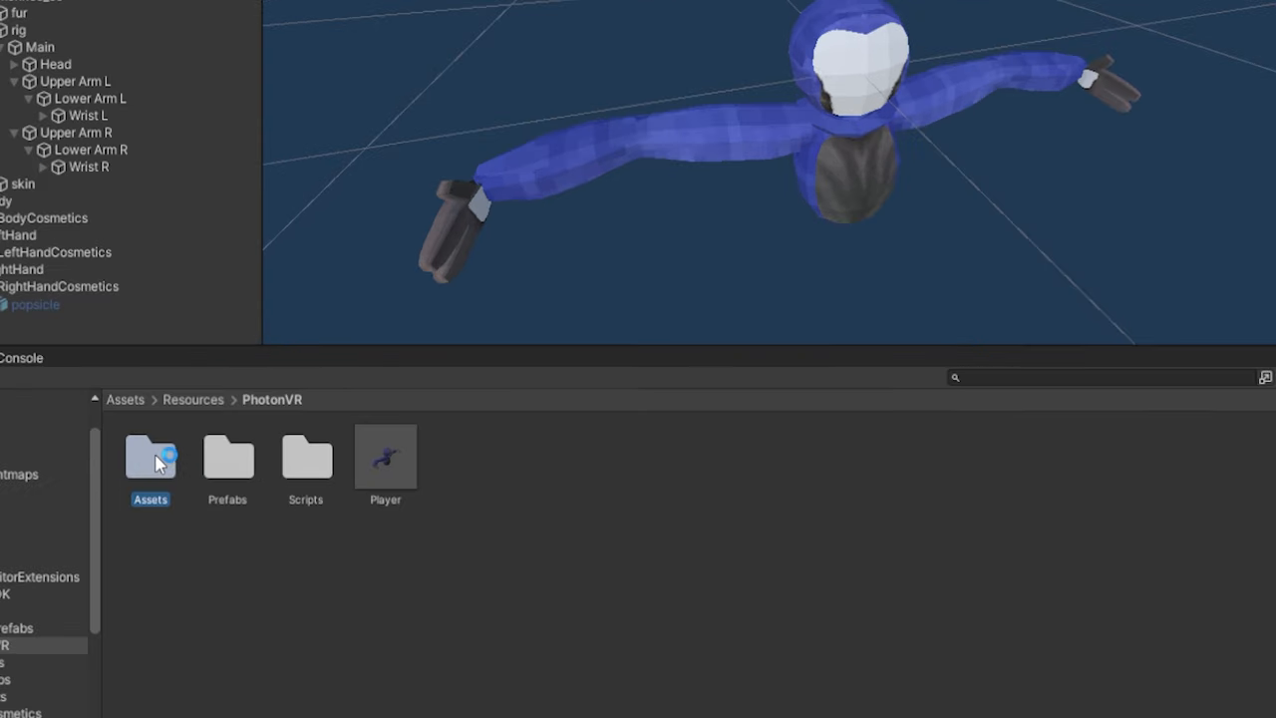
{"action": "double_click", "coordinate": [149, 456]}
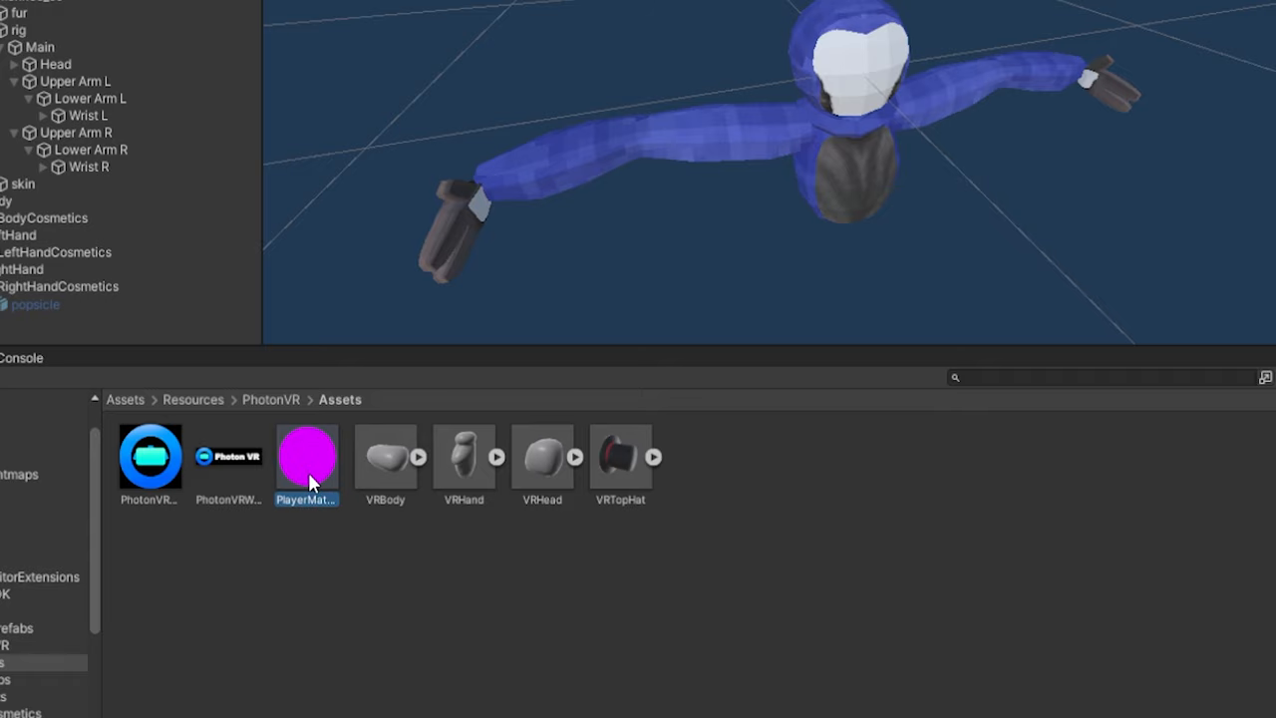
{"action": "left_click", "coordinate": [32, 10]}
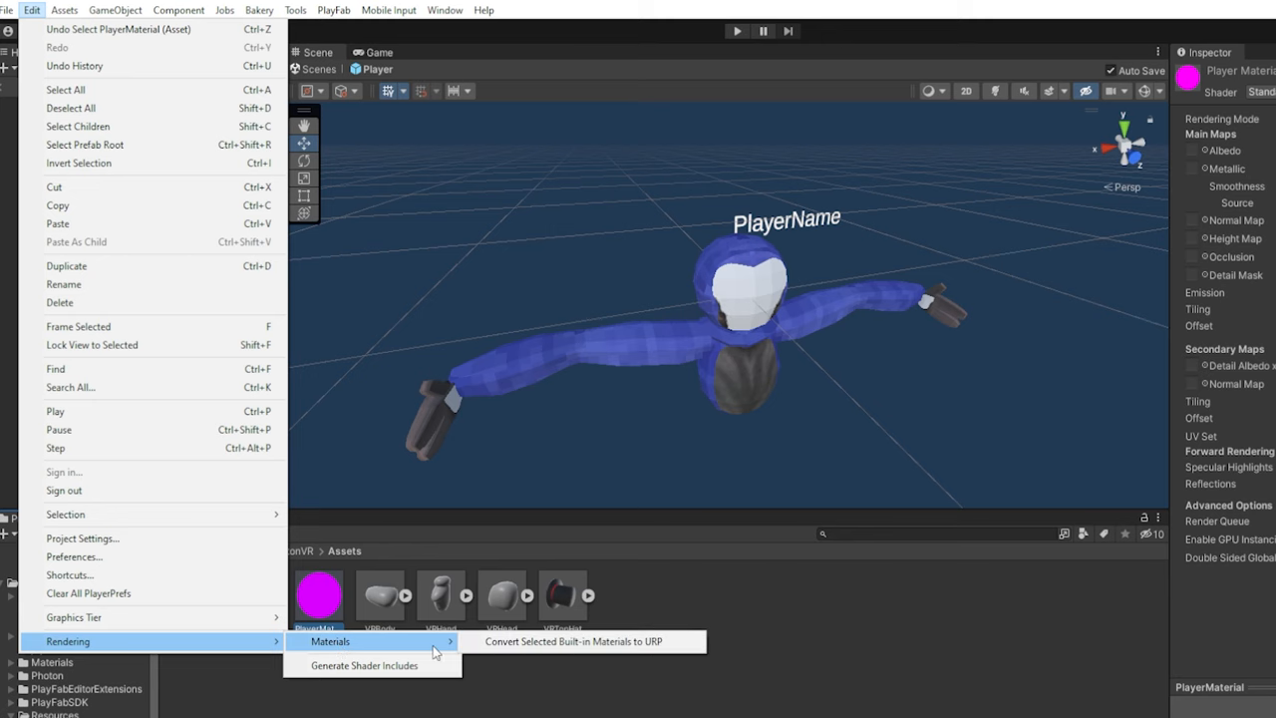
- Convert PlayerMaterial from Built-in to URP via the Material Upgrader, confirming the overwrite
{"action": "left_click", "coordinate": [574, 641]}
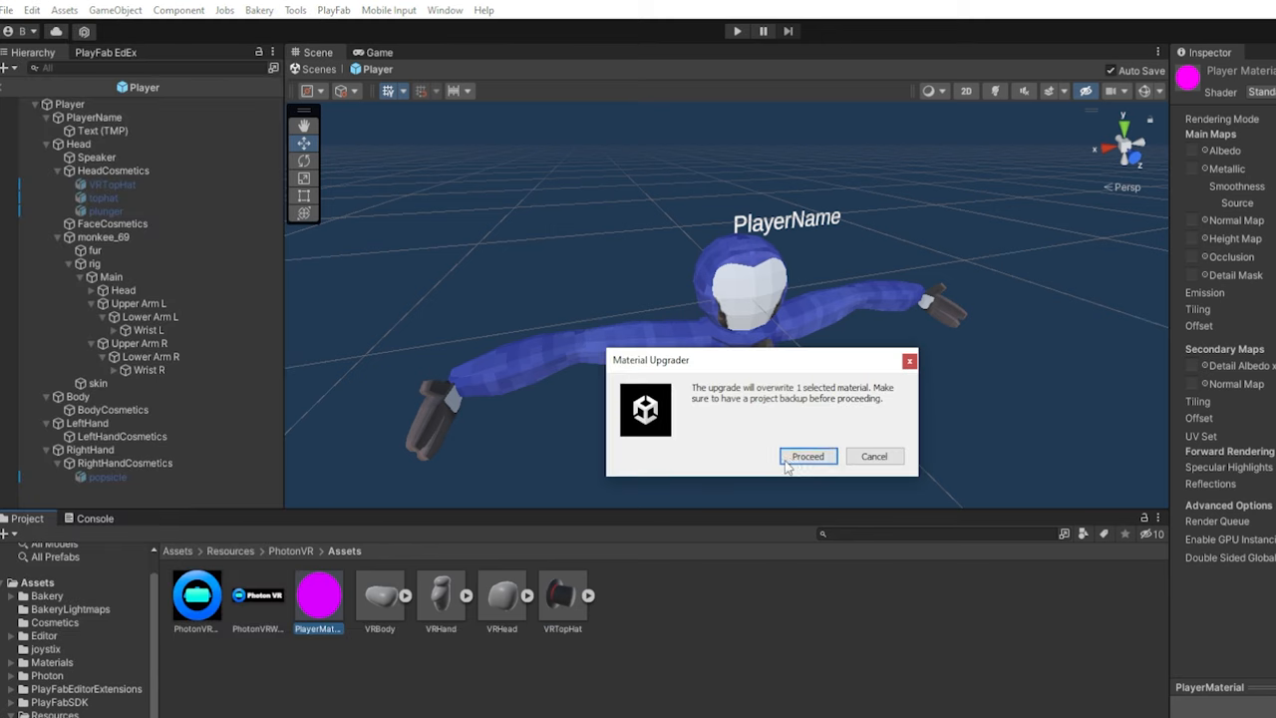
{"action": "left_click", "coordinate": [807, 454]}
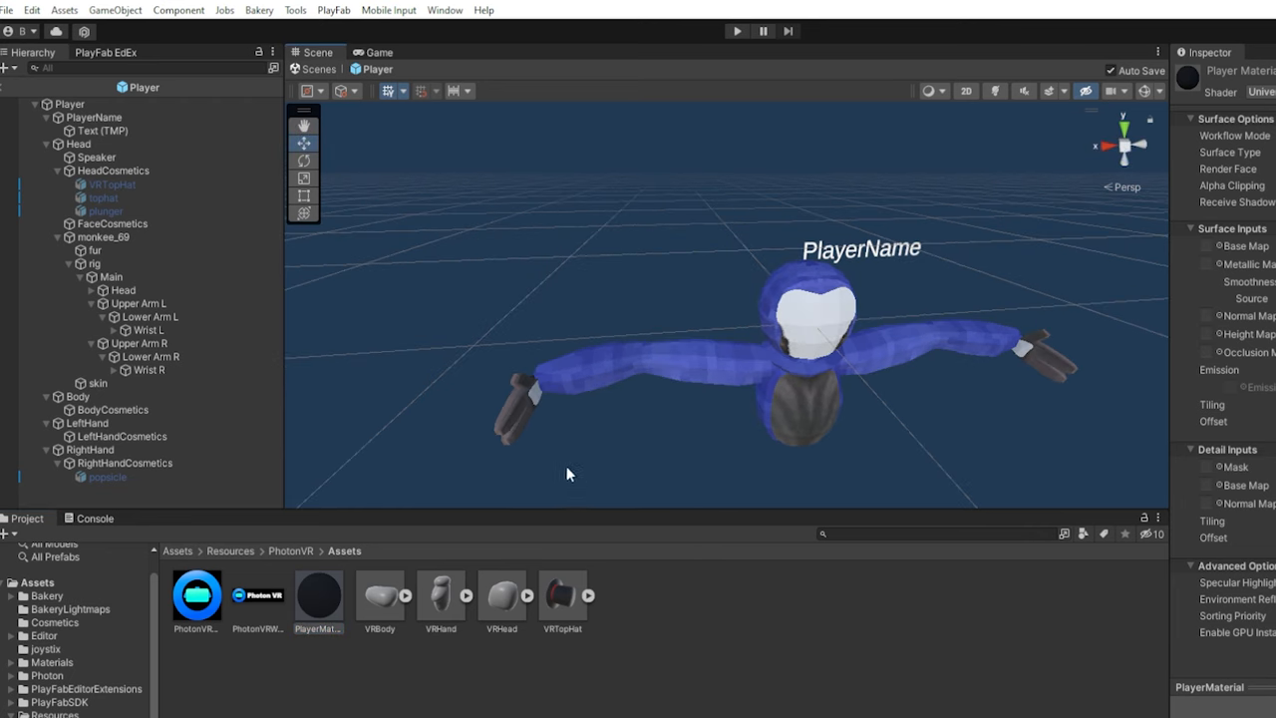
{"action": "left_click", "coordinate": [93, 251]}
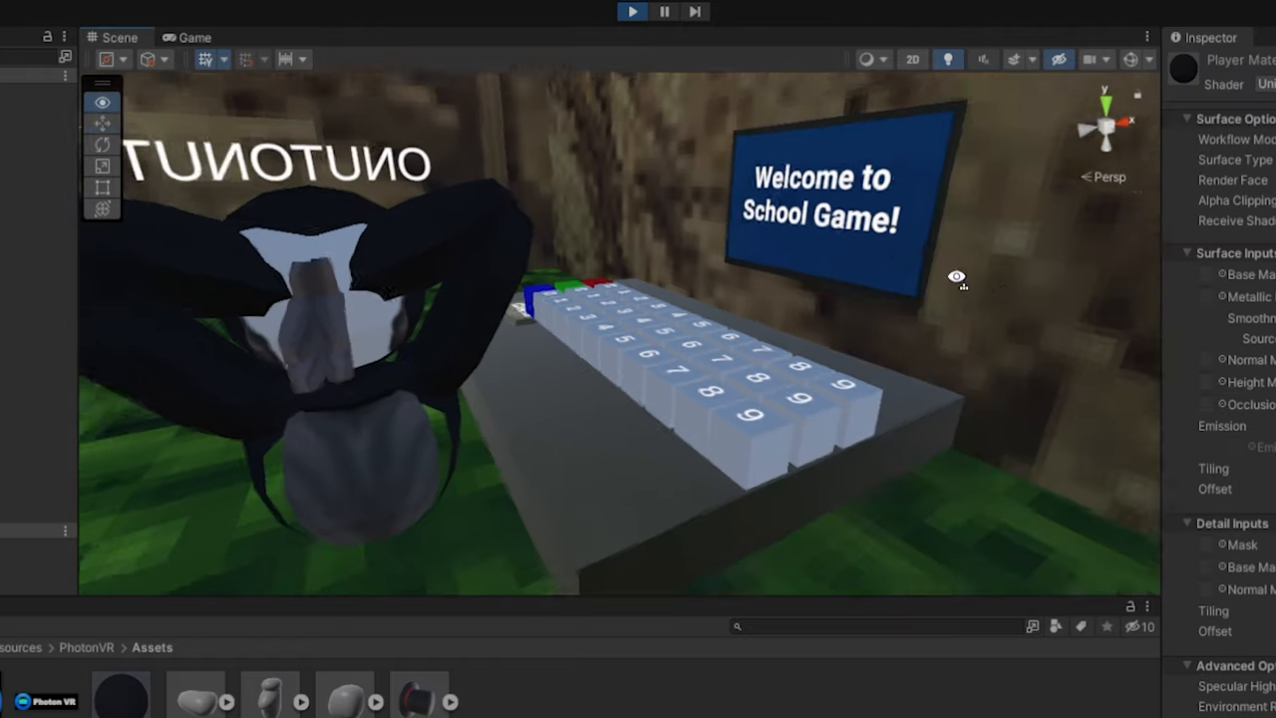
- Look around the running scene to check the dark-furred player beside the School Game desk
{"action": "left_click_drag", "start_coordinate": [956, 277], "coordinate": [508, 459]}
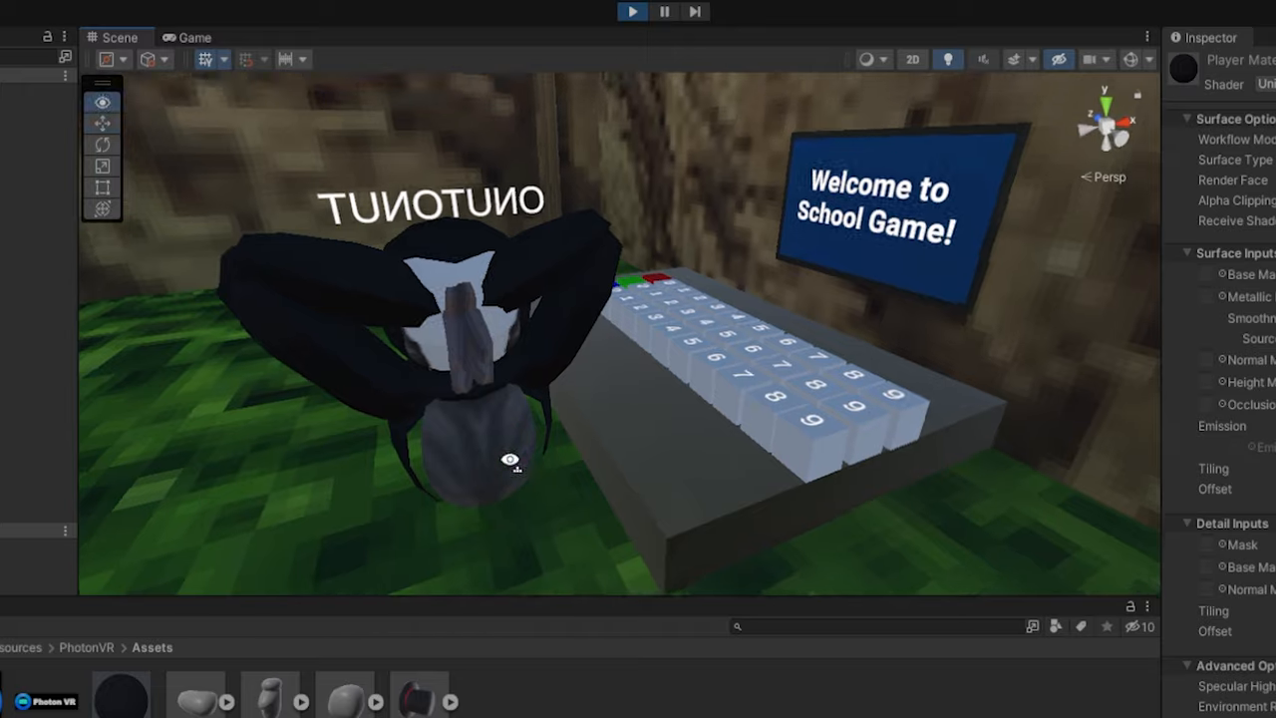